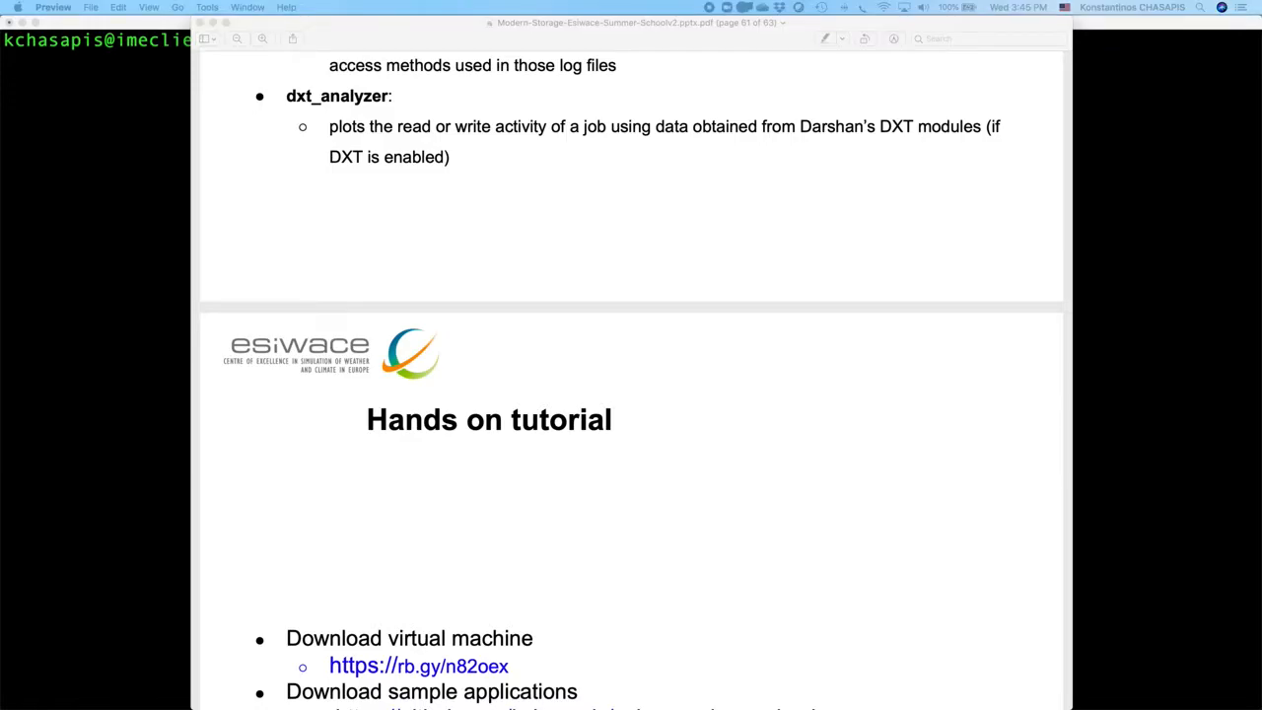
Follow the tutorial slide's link to the esiwace_demo_darshan GitHub repository.
scroll(down, 3)
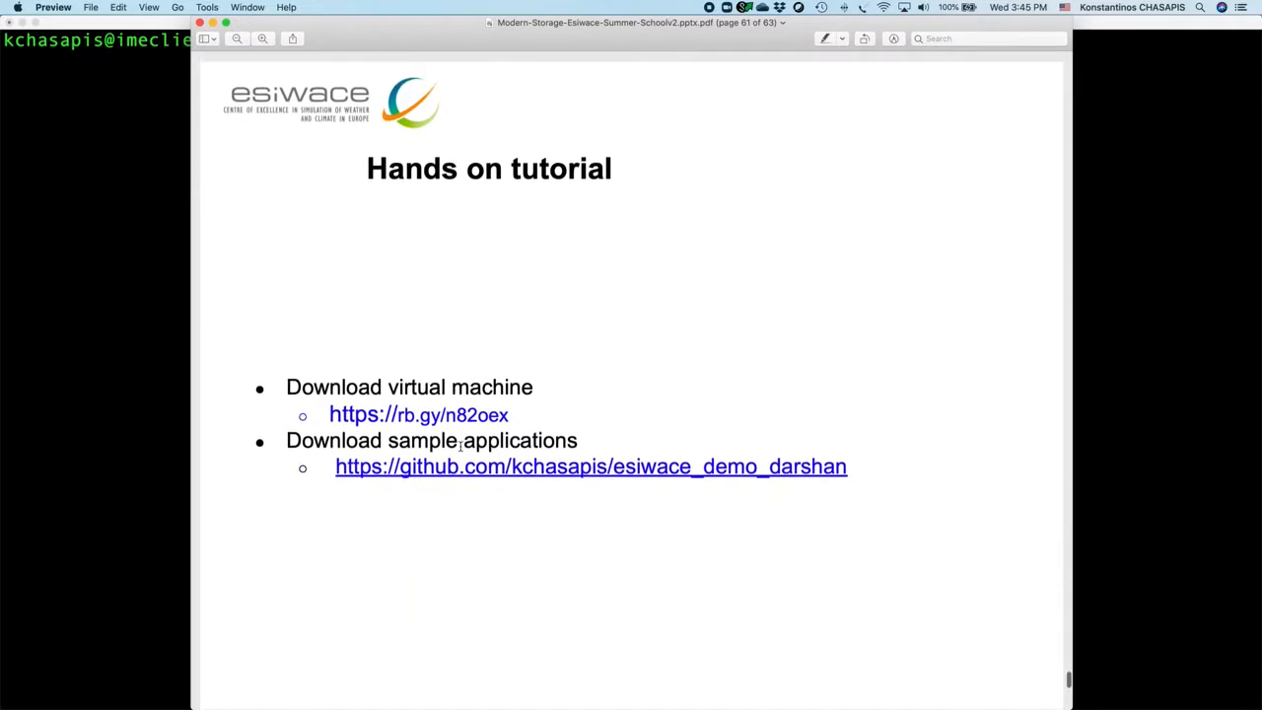
click(591, 465)
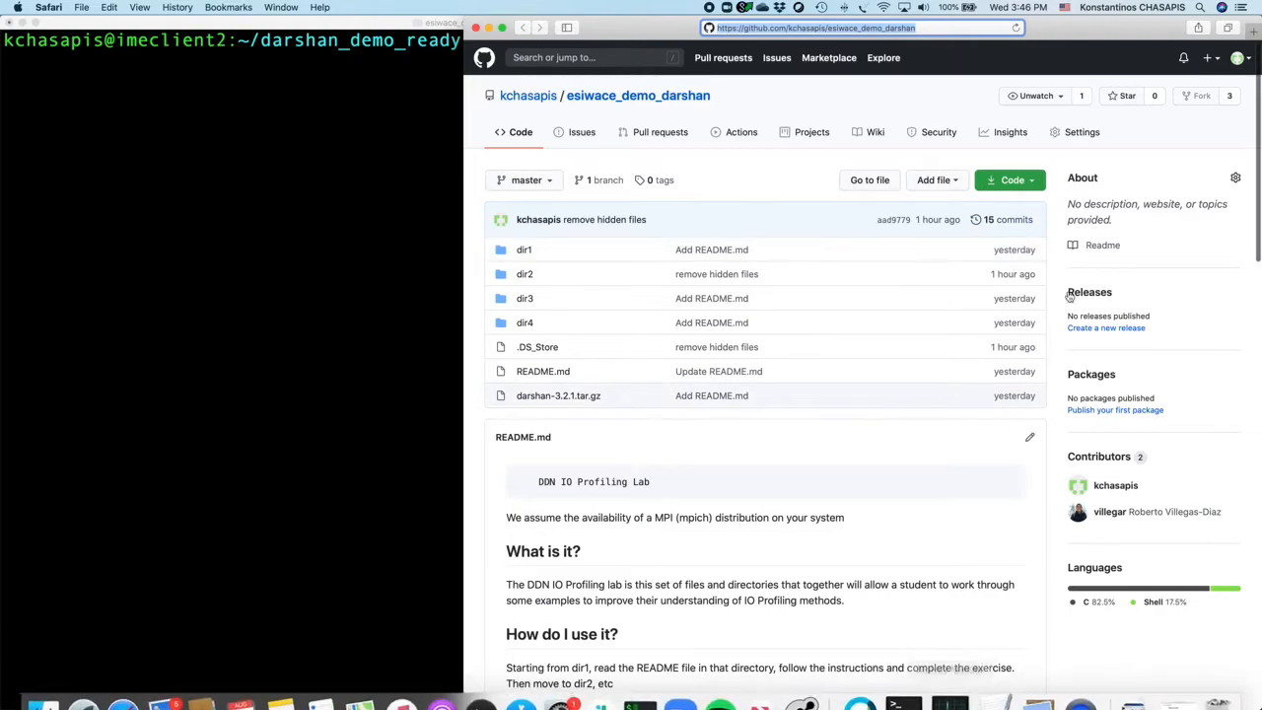
Clone the esiwace_demo_darshan repository over HTTPS in the terminal.
click(1009, 180)
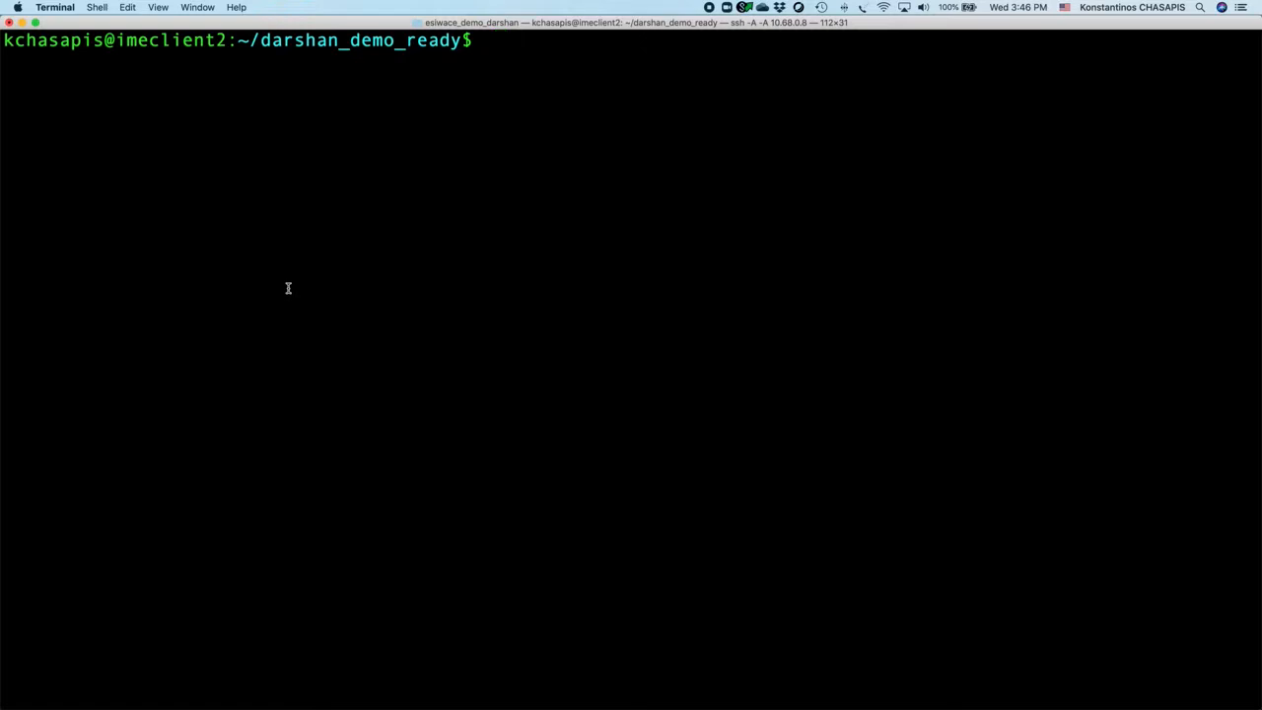
text(git cloi)
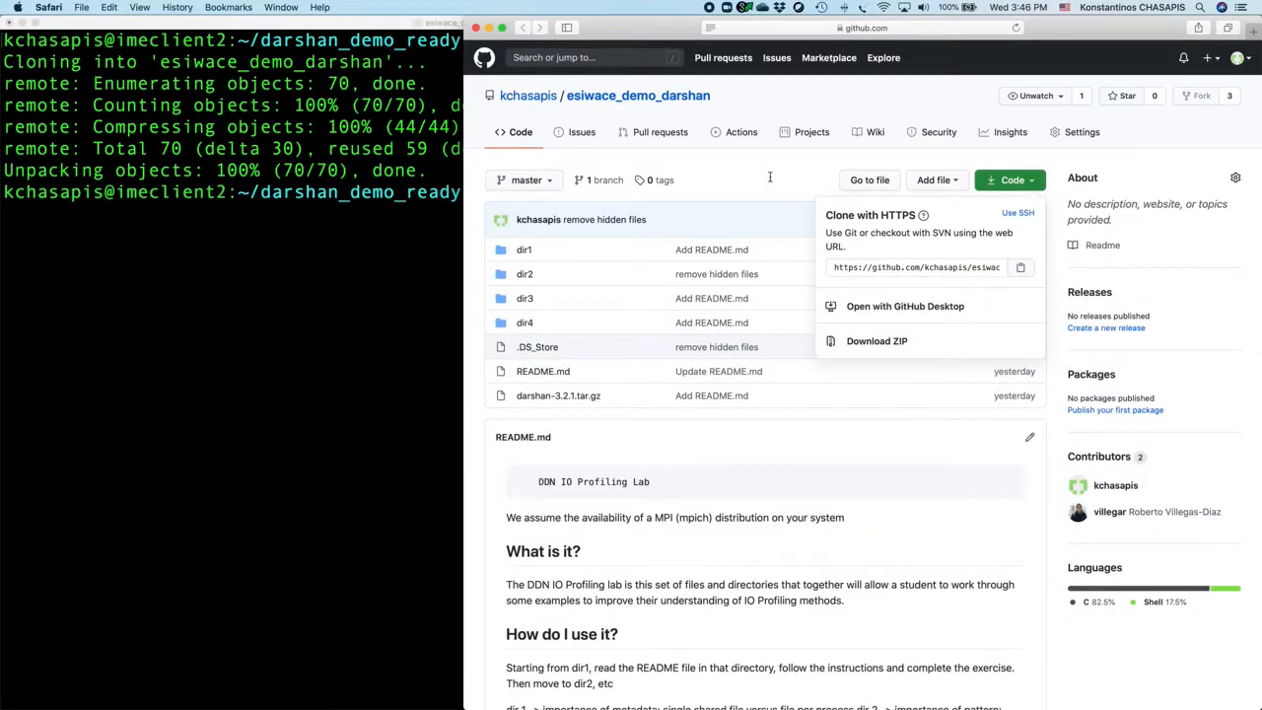
Dismiss the clone panel and move down the README to the Darshan installation notes.
click(1009, 180)
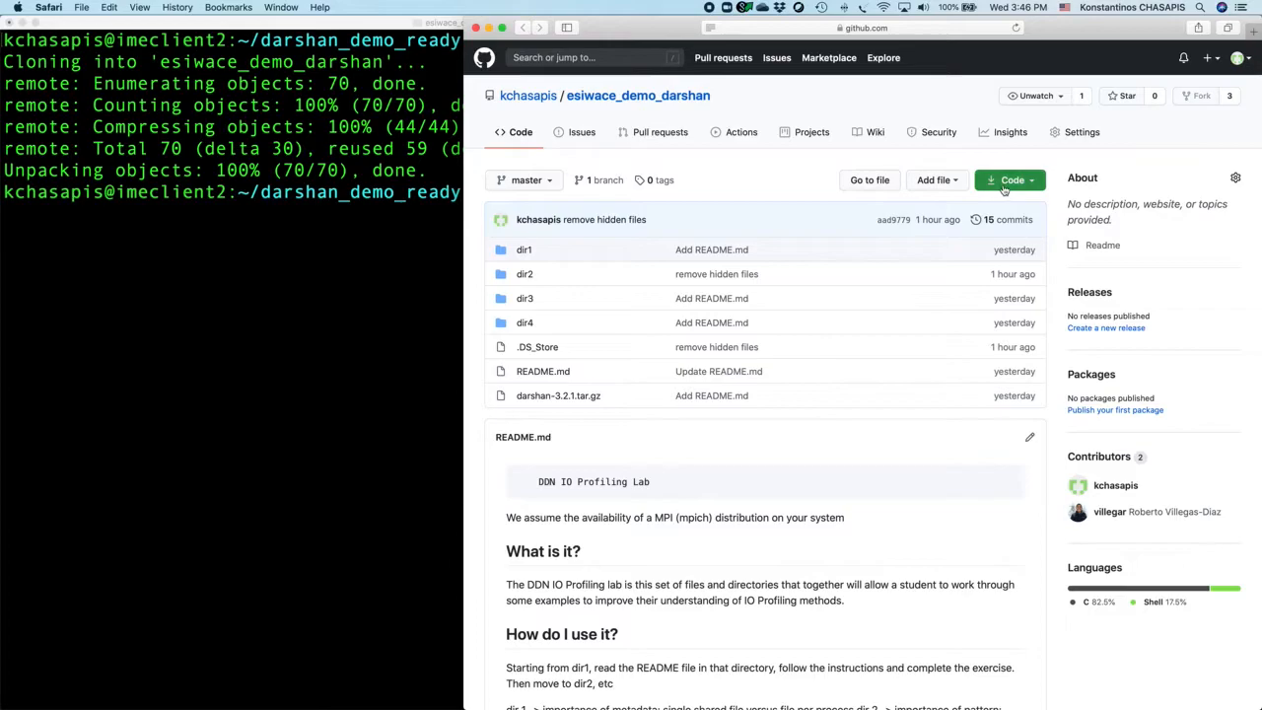
click(1009, 180)
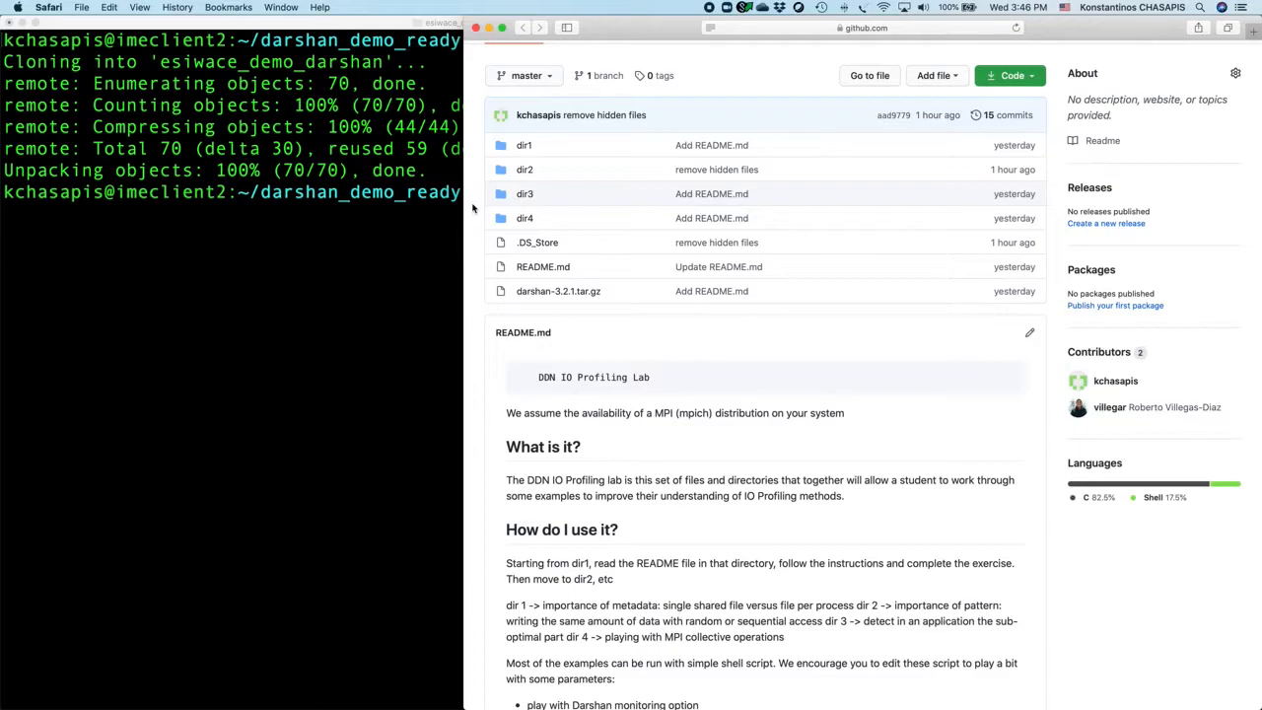
scroll(down, 3)
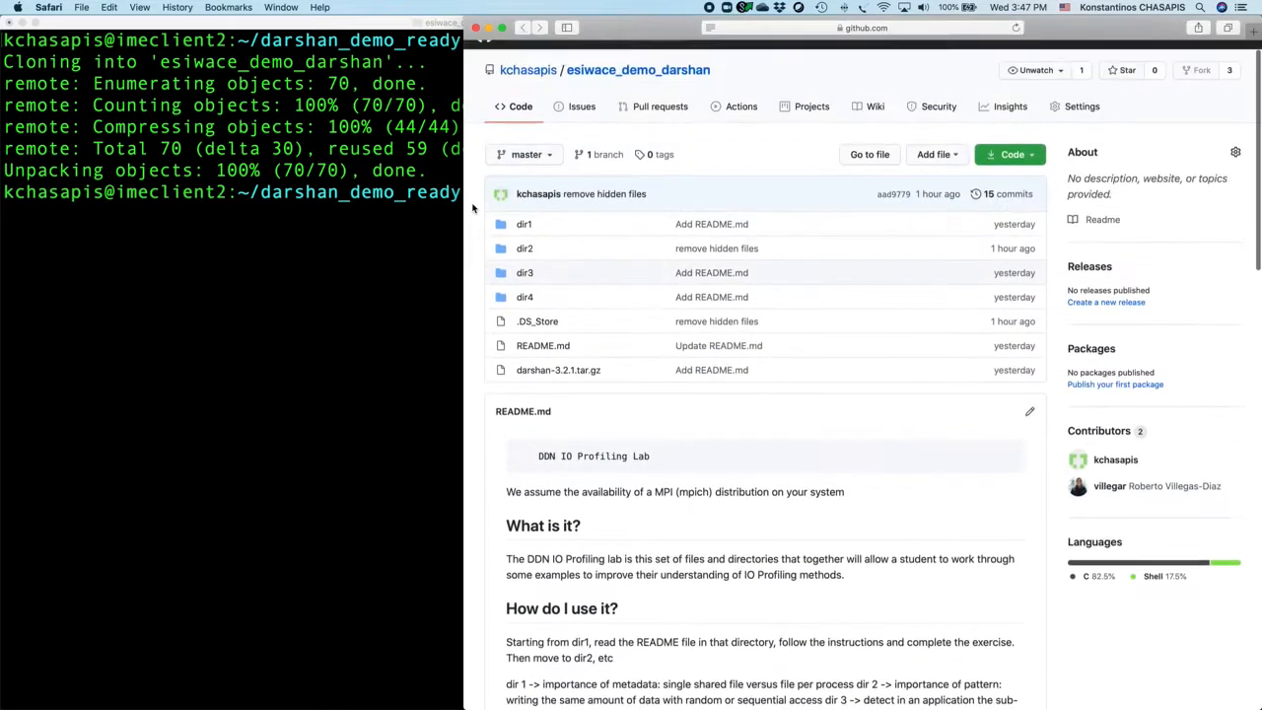
mouse_move(469, 335)
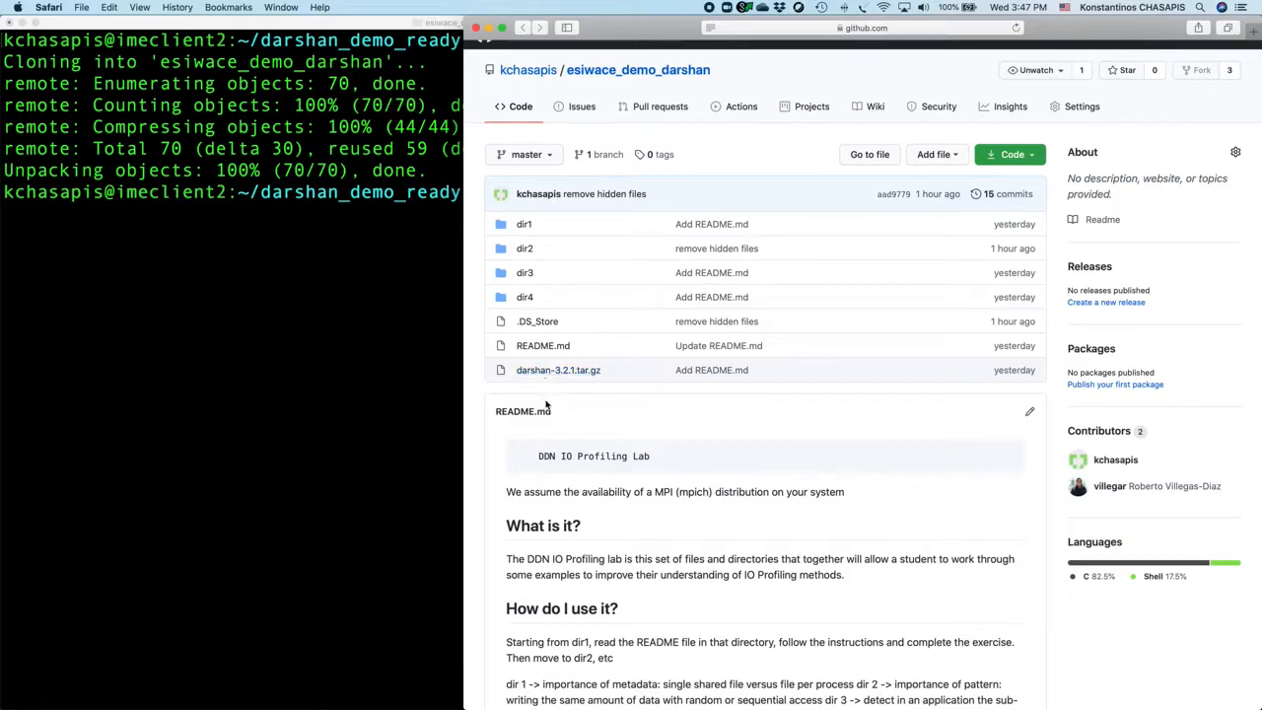
scroll(down, 3)
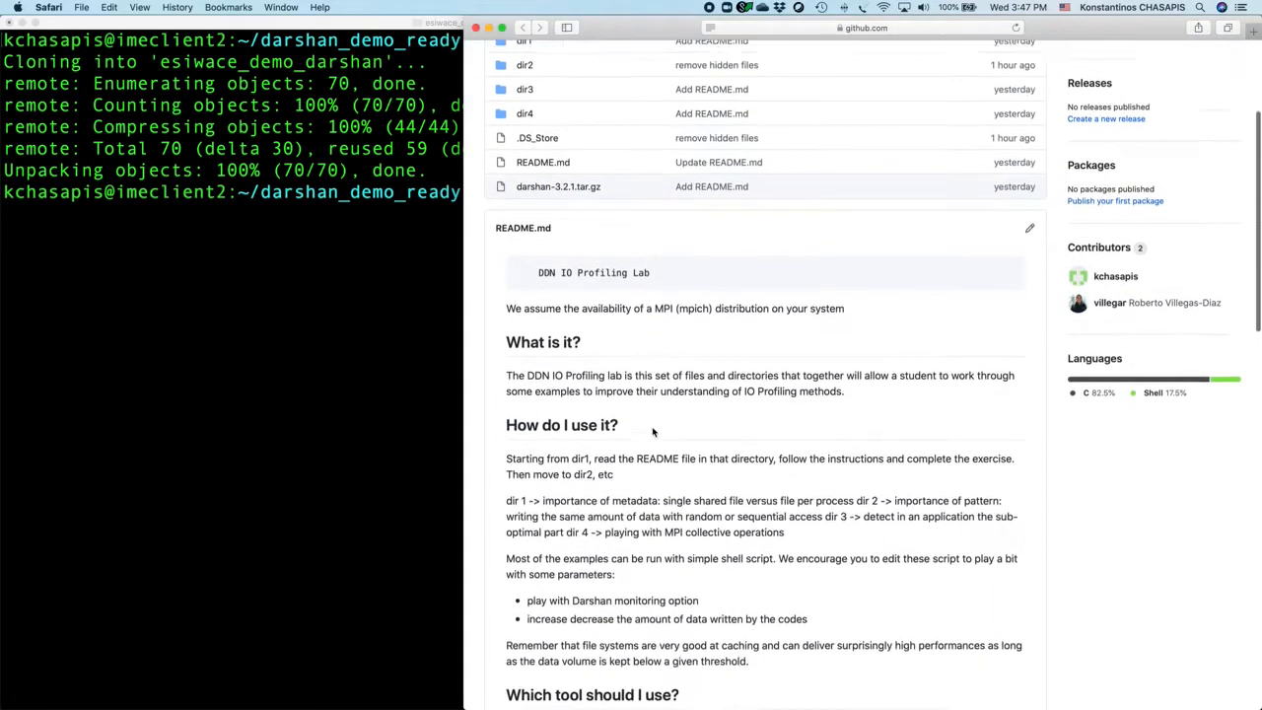
scroll(down, 3)
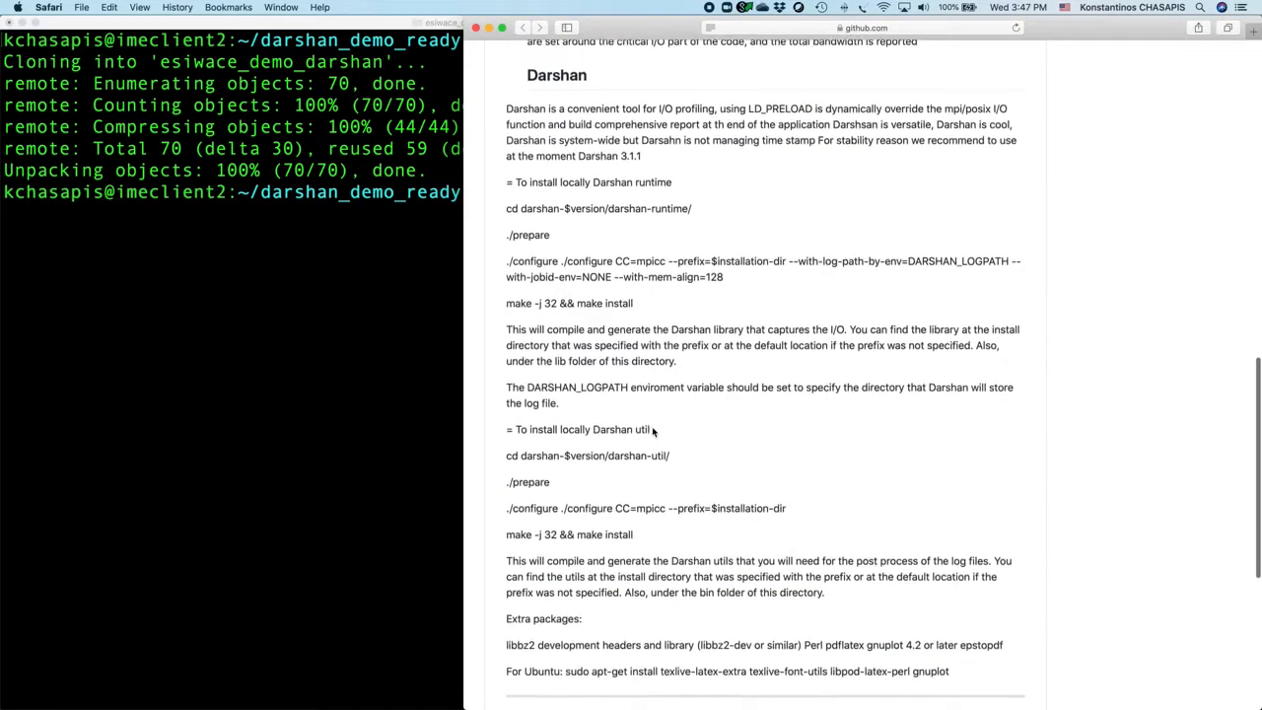
scroll(down, 3)
text(cd)
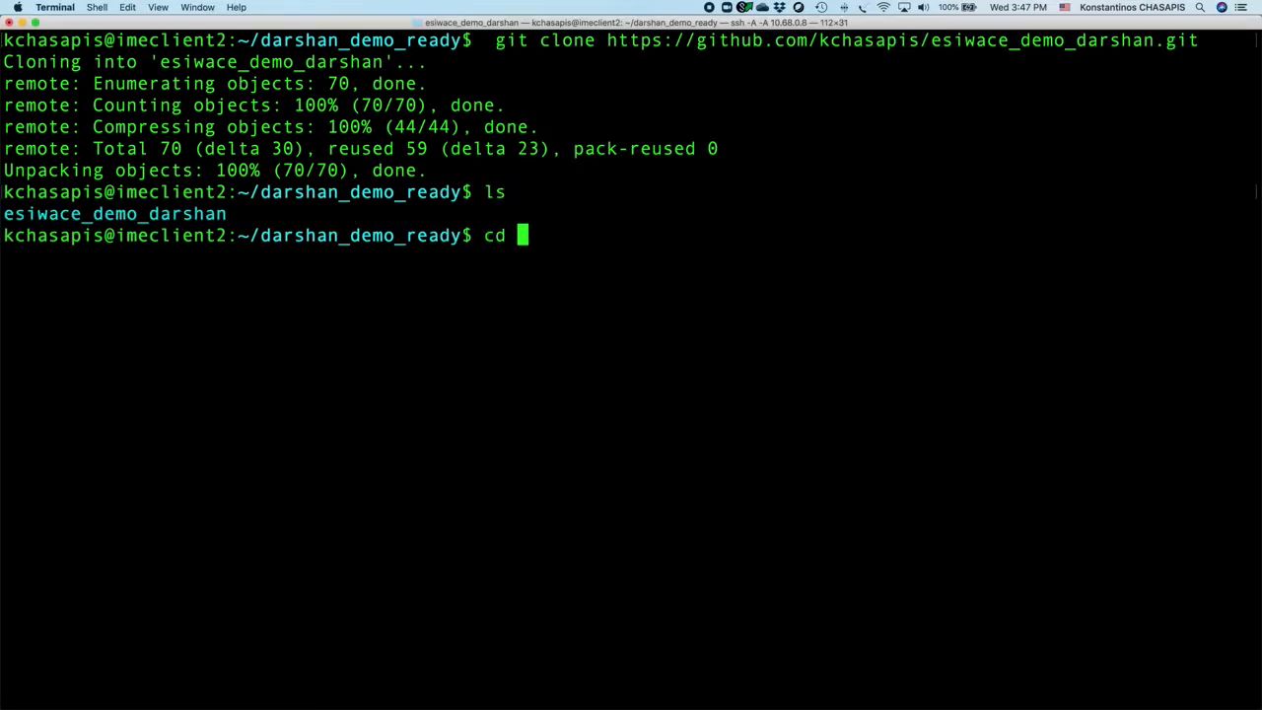
Enter esiwace_demo_darshan and extract darshan-3.2.1.tar.gz with tar -zxvf, then clear and list.
text(esiwace_demo_darshan/)
text(ls)
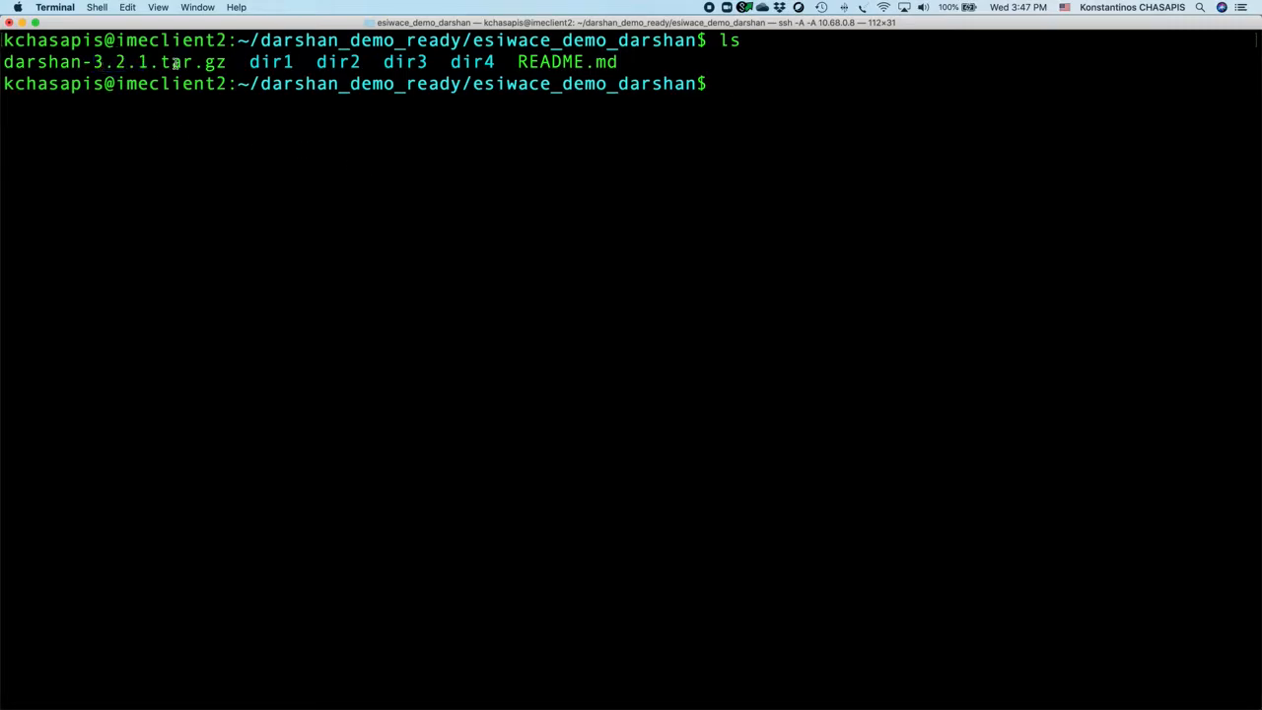
double_click(114, 61)
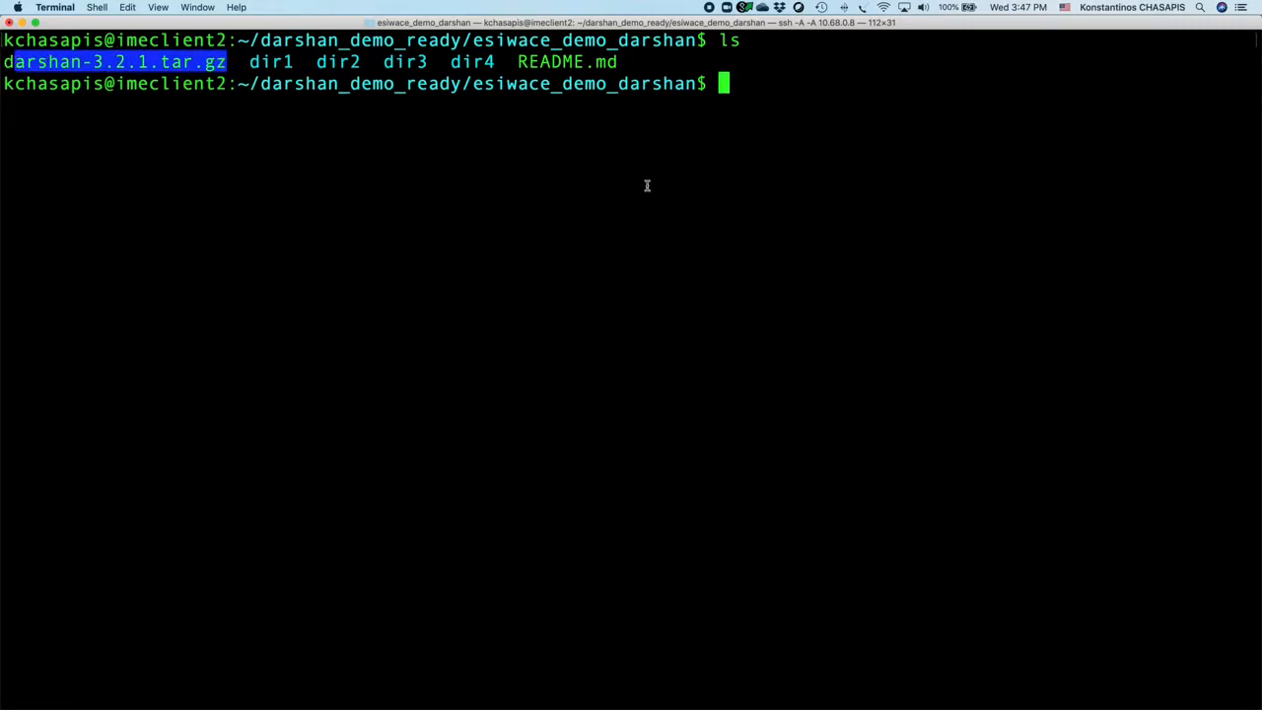
text(tar)
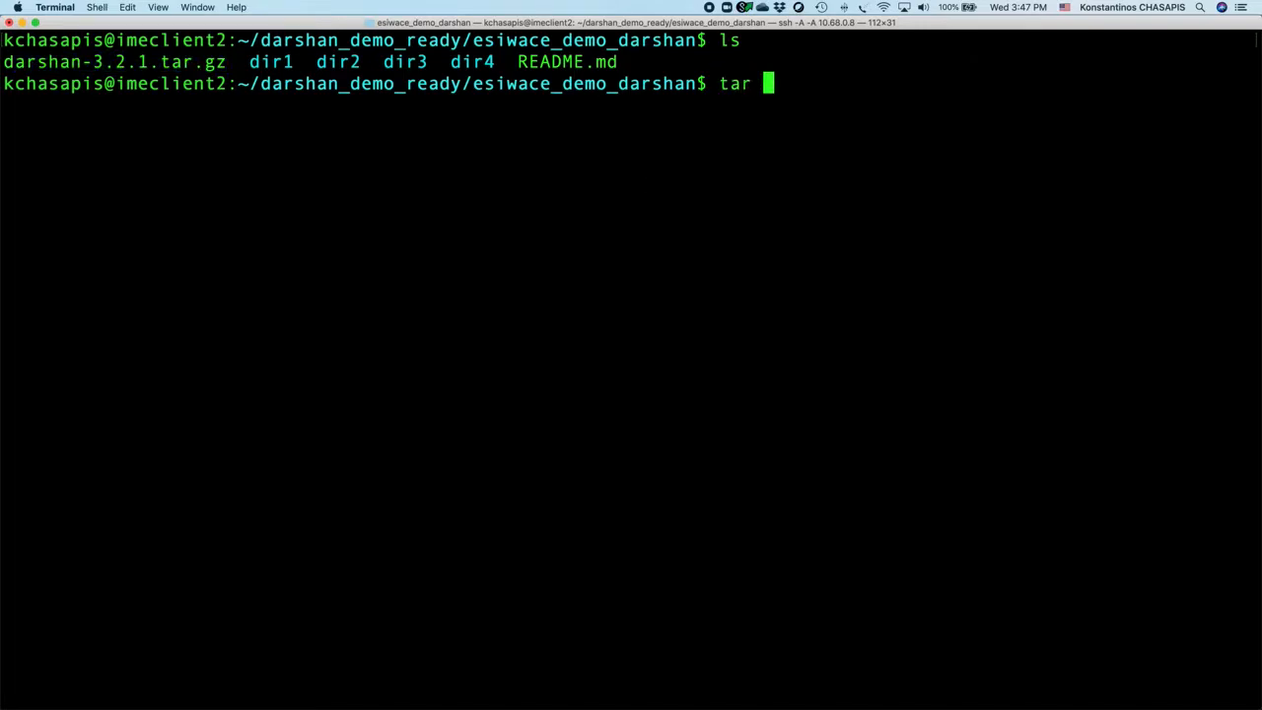
text(-x)
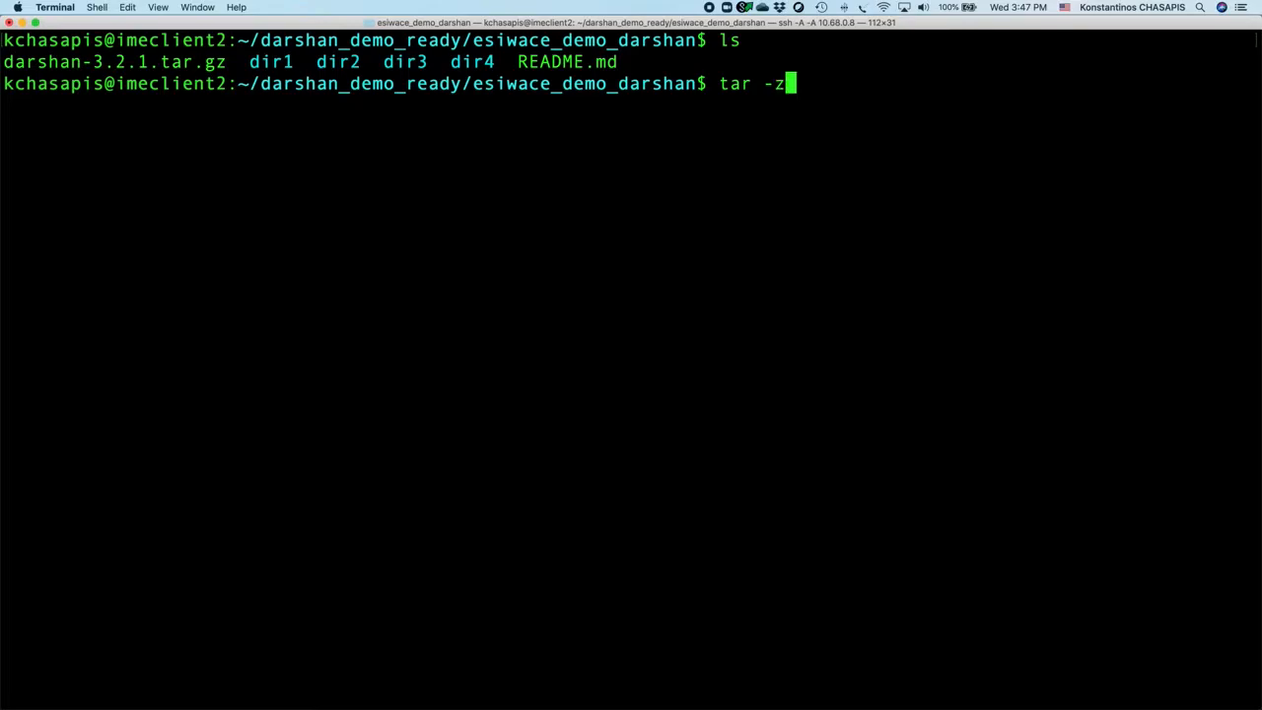
text(xvf)
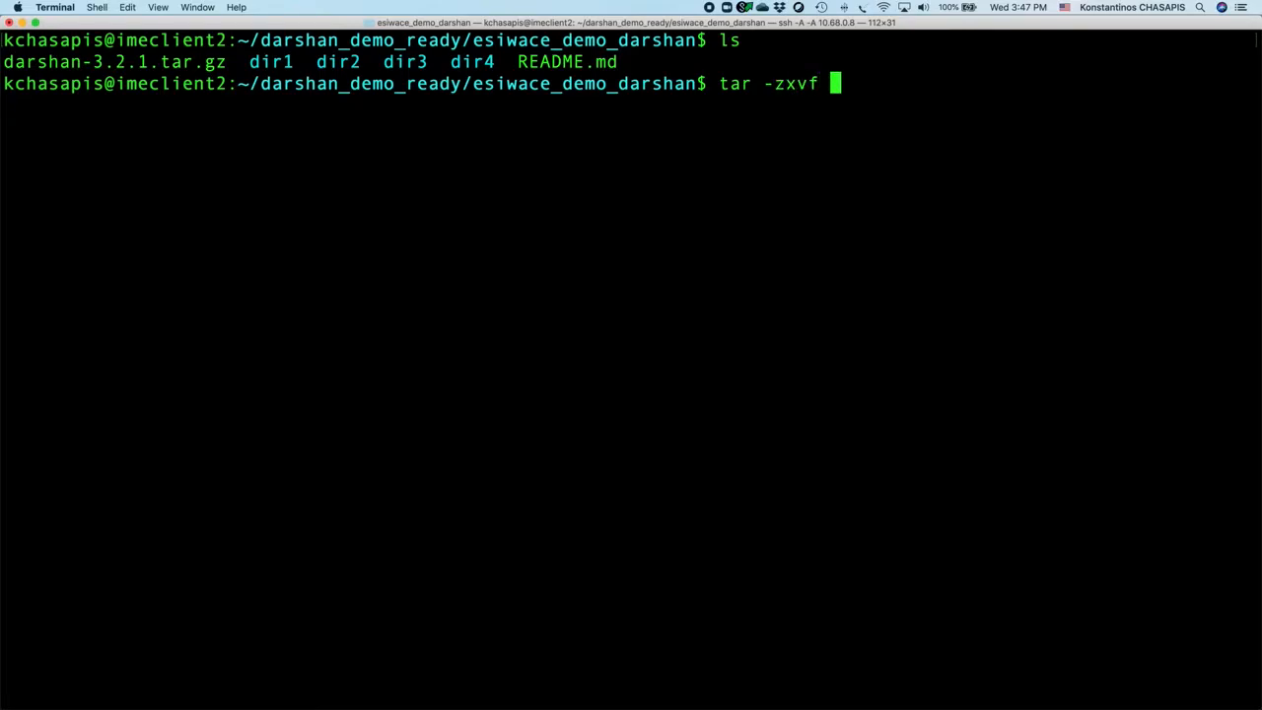
text(darshan-3.2.1.tar.gz)
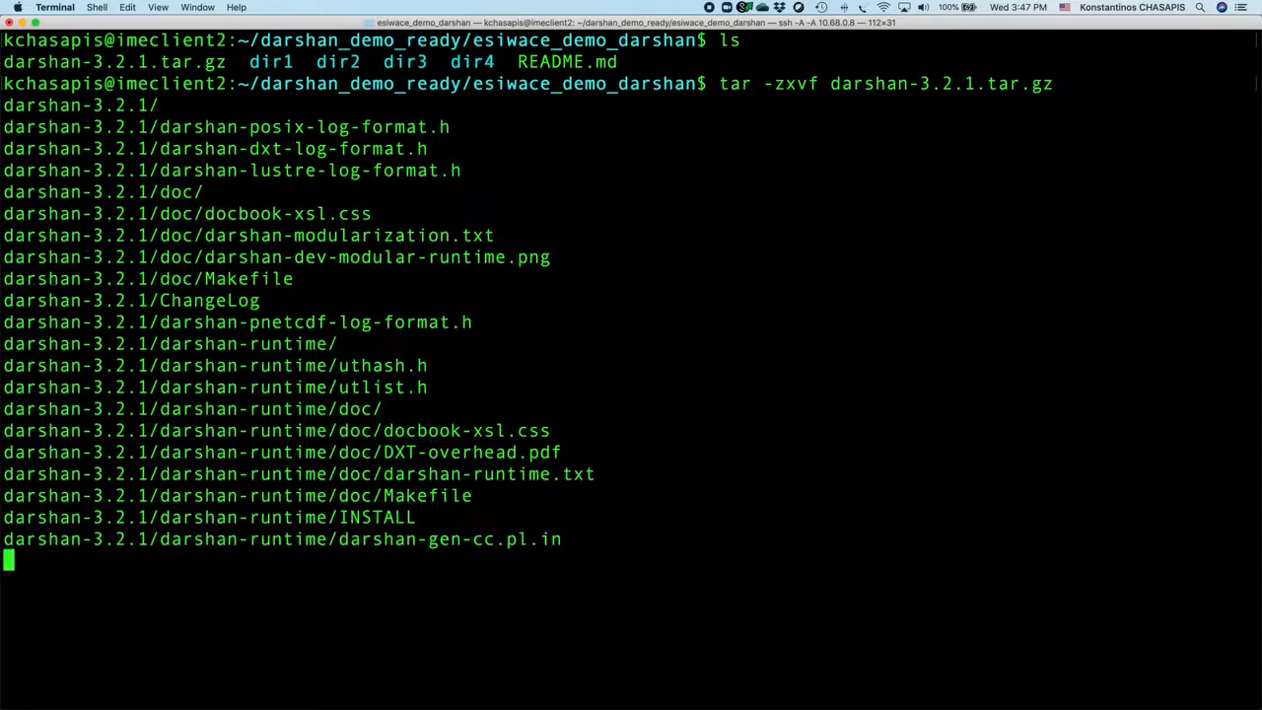
text(clear)
text(ls)
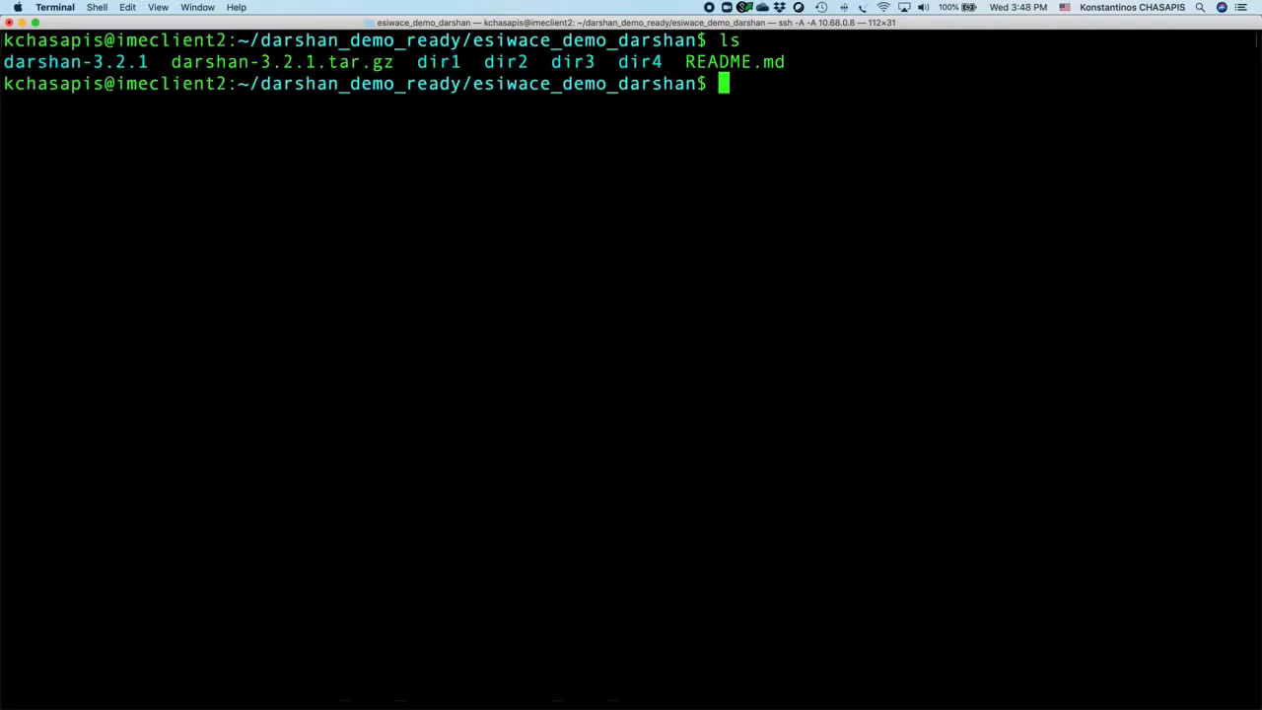
Move into darshan-3.2.1, list the source tree, and enter darshan-runtime.
text(cd darshan-3.2.1)
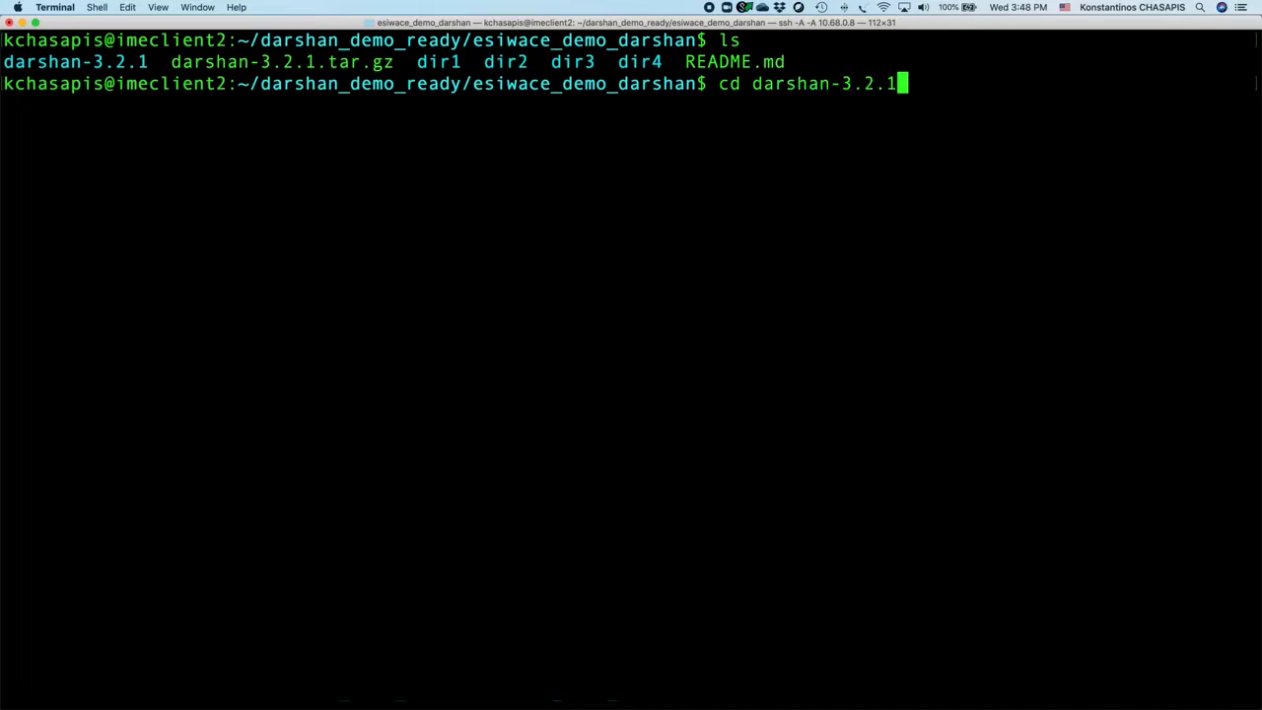
mouse_move(47, 62)
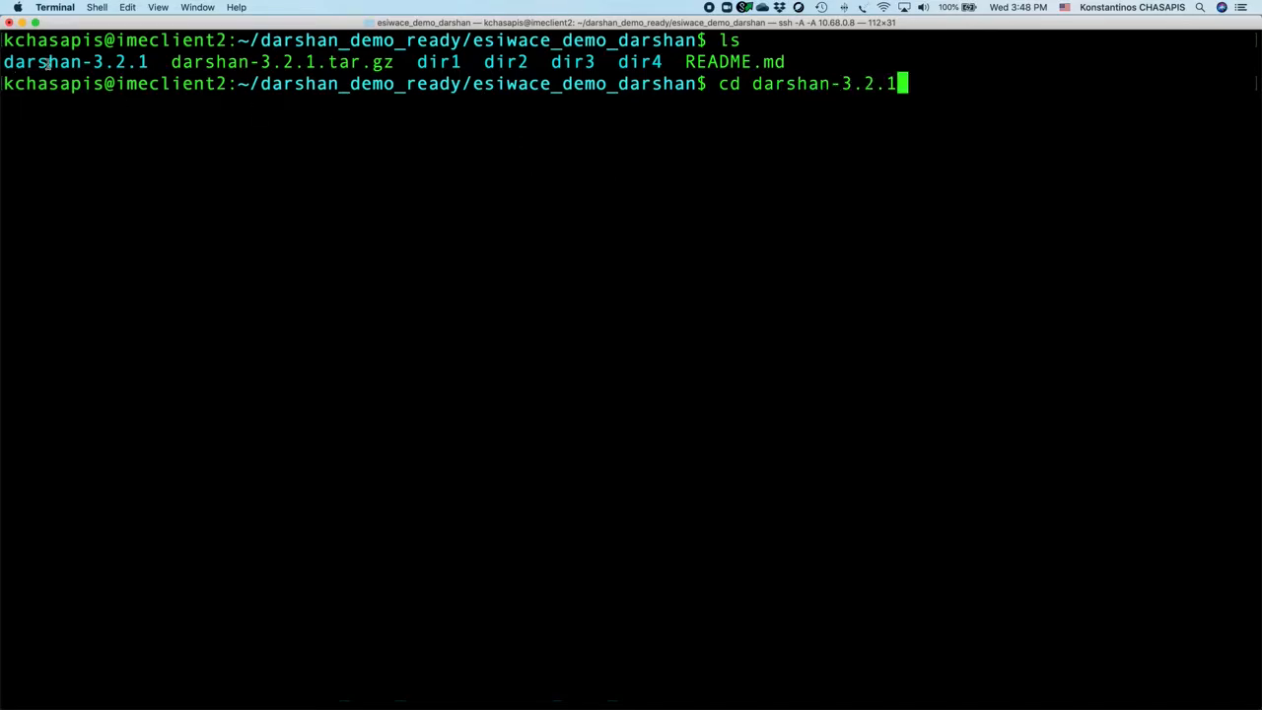
mouse_move(852, 150)
text(ls)
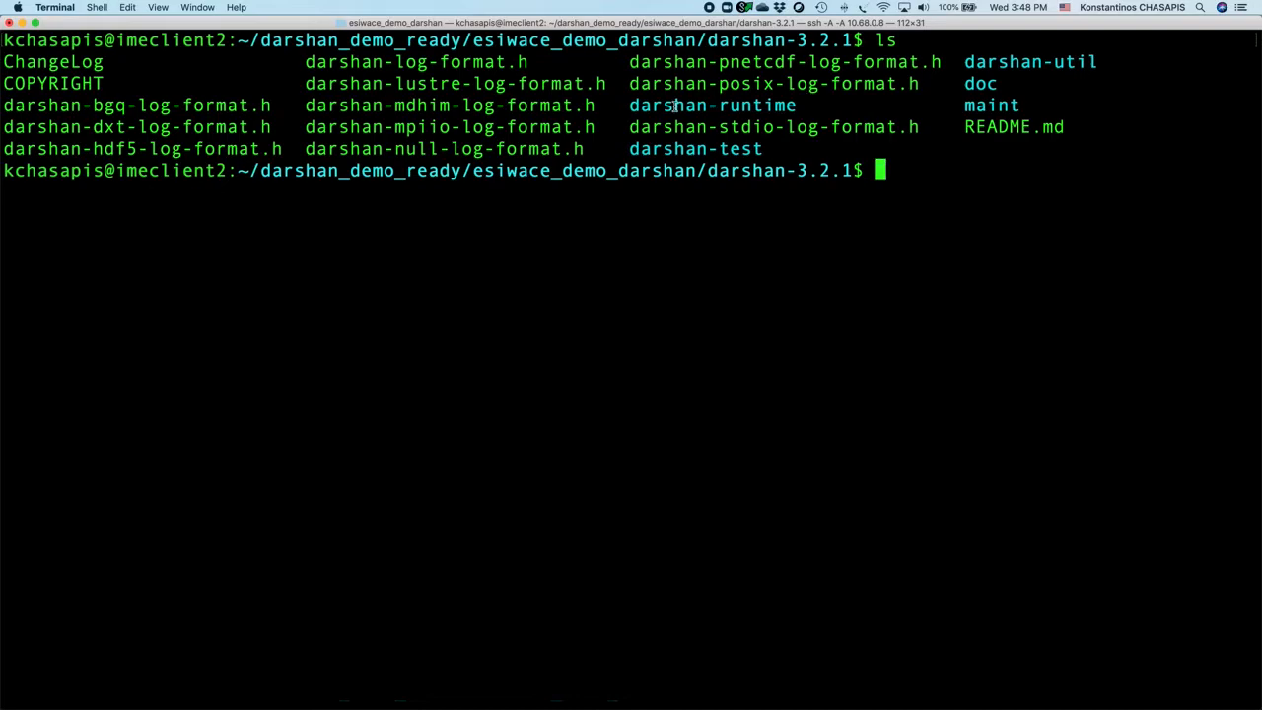
double_click(667, 107)
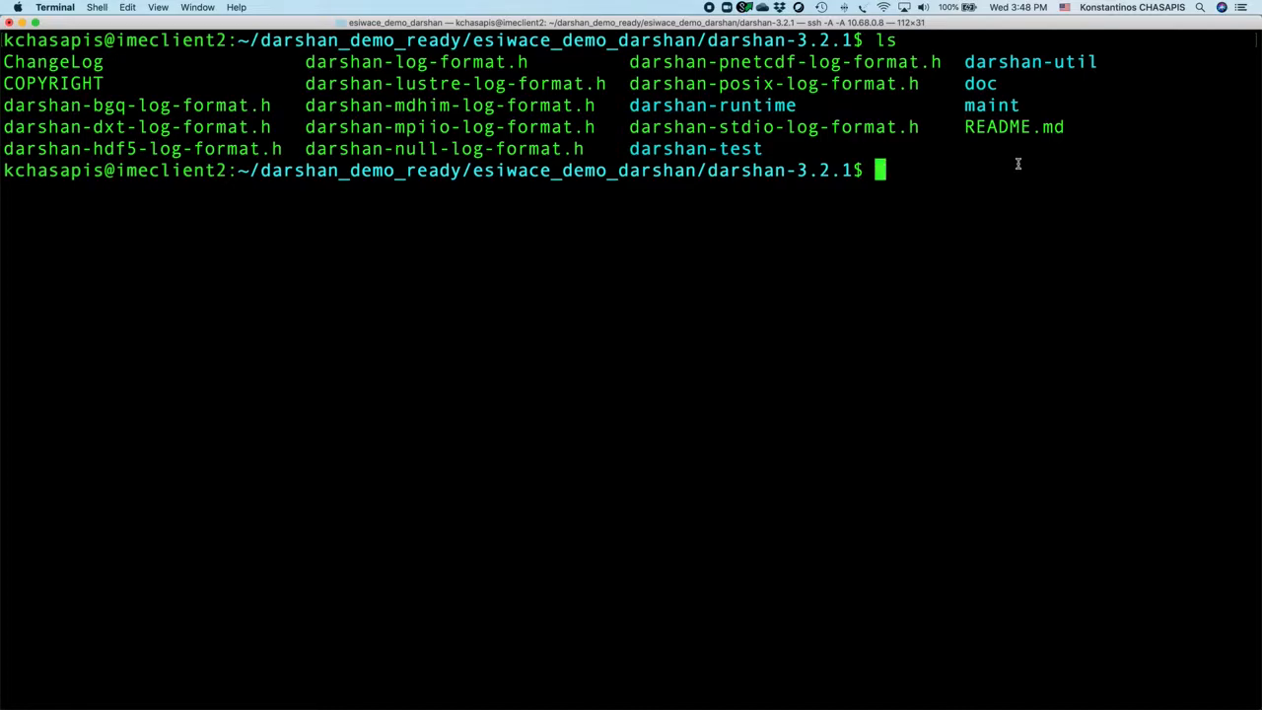
text(cd darshan-runtime/)
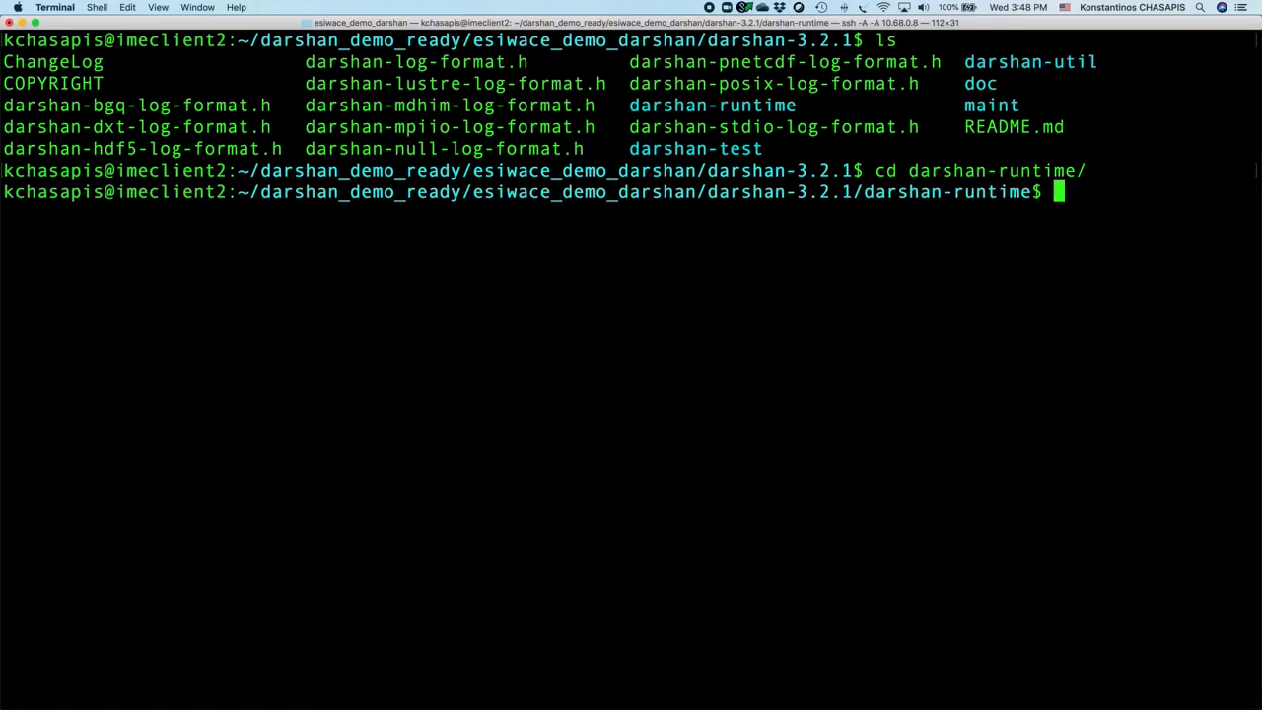
Load the openmpi module, start loading gcc, and bring up the README's configure steps.
text(module)
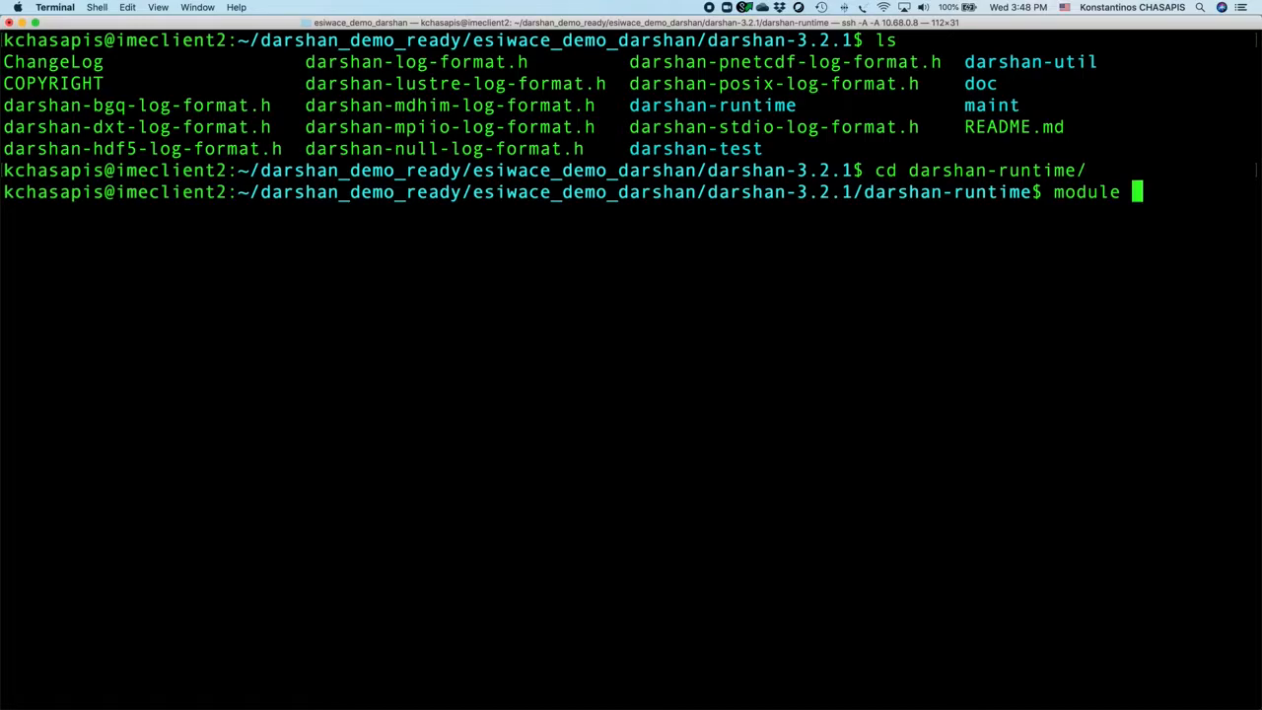
text(;lopa)
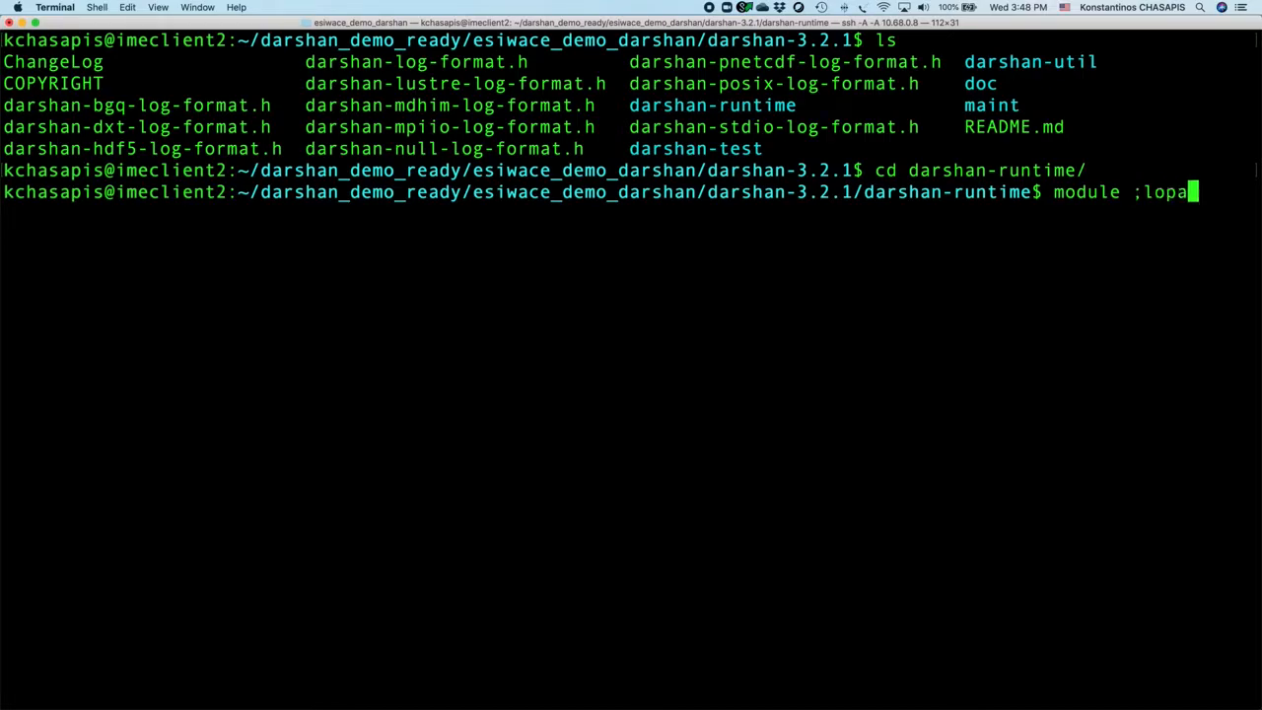
text(load openmpi)
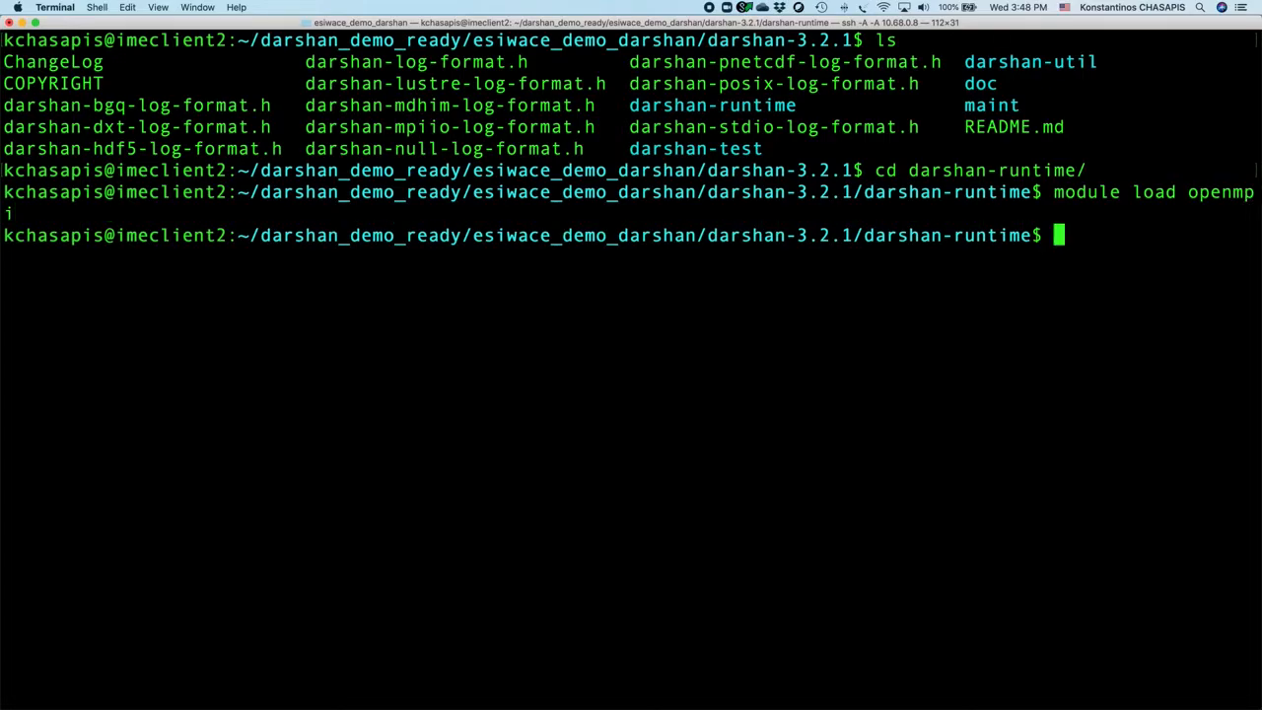
text(md)
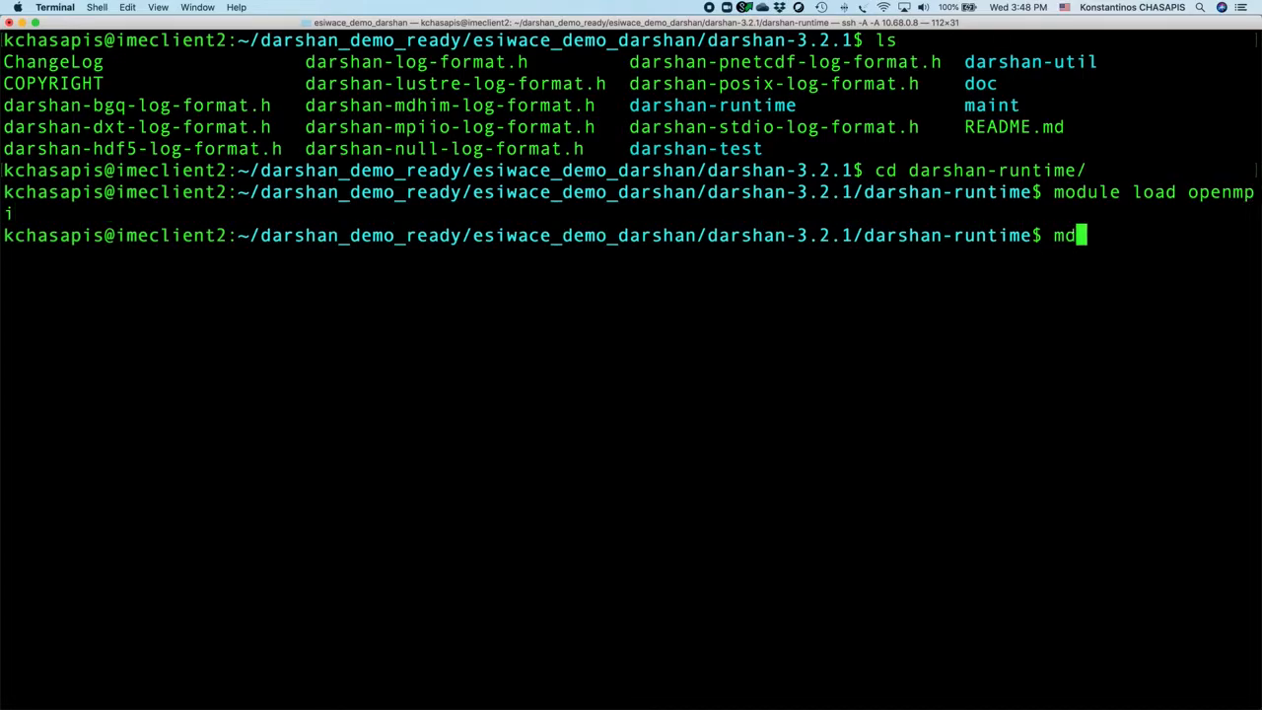
text(odule)
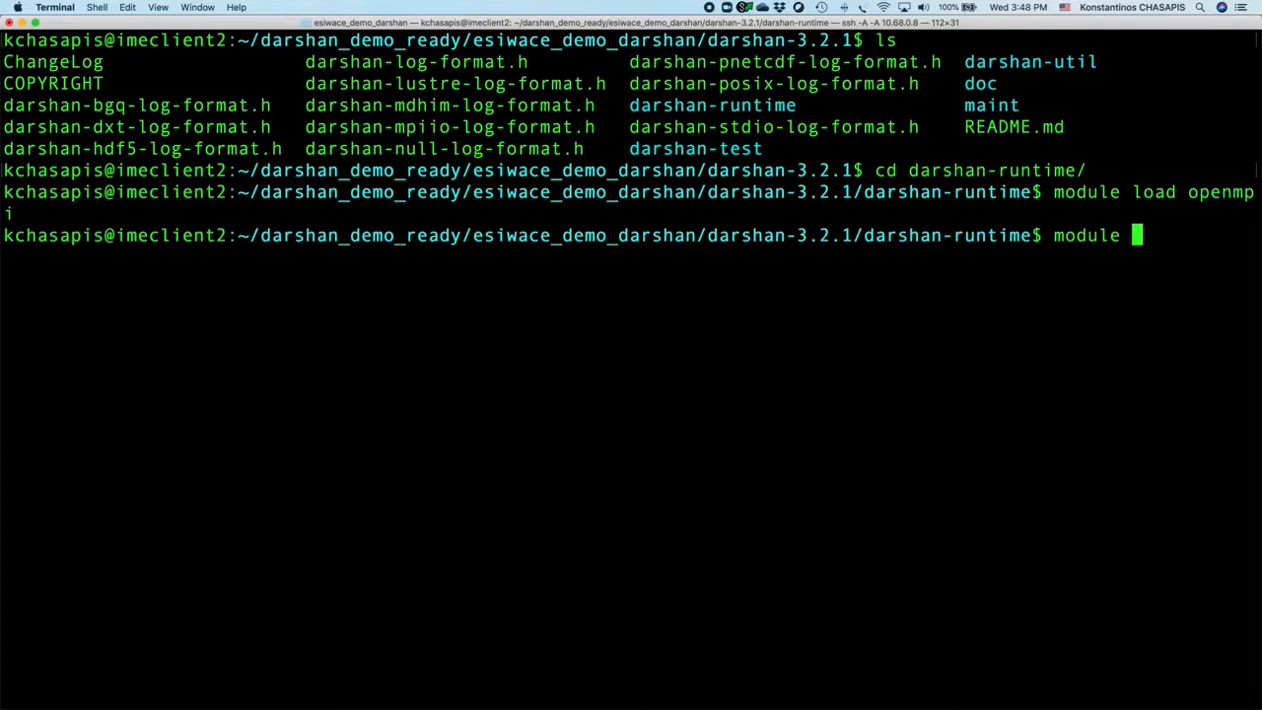
text(load g)
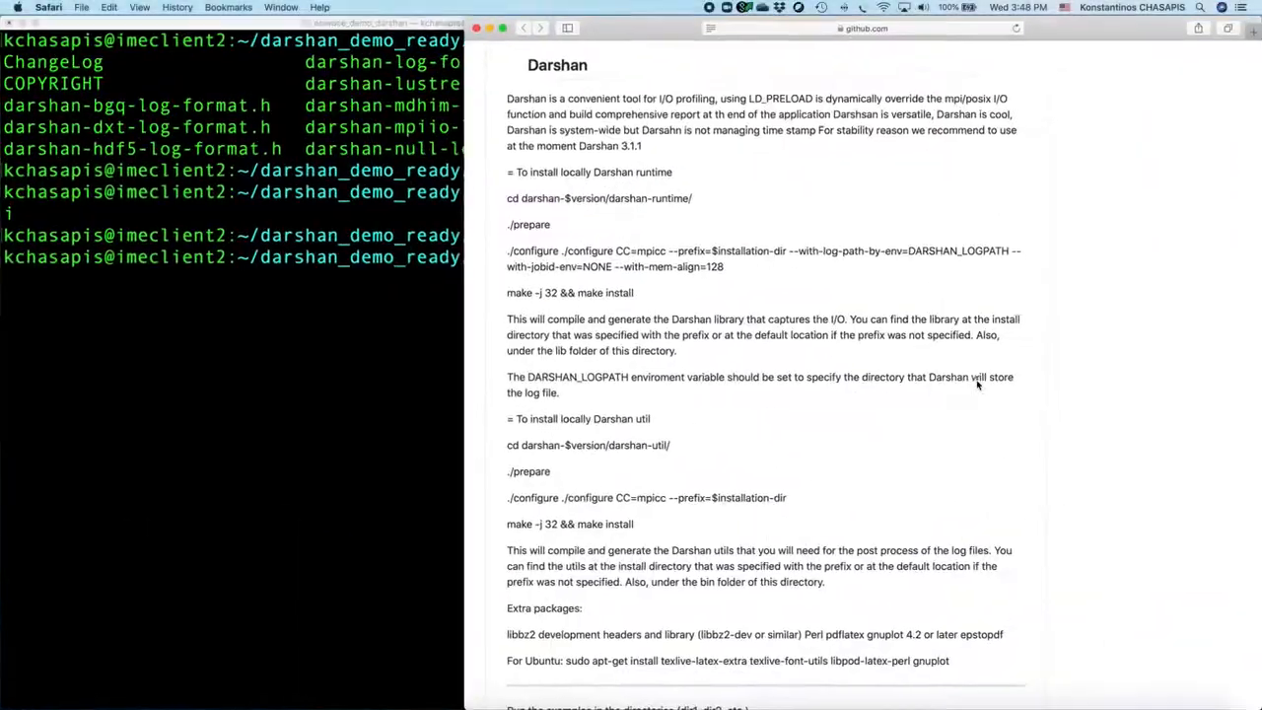
scroll(down, 3)
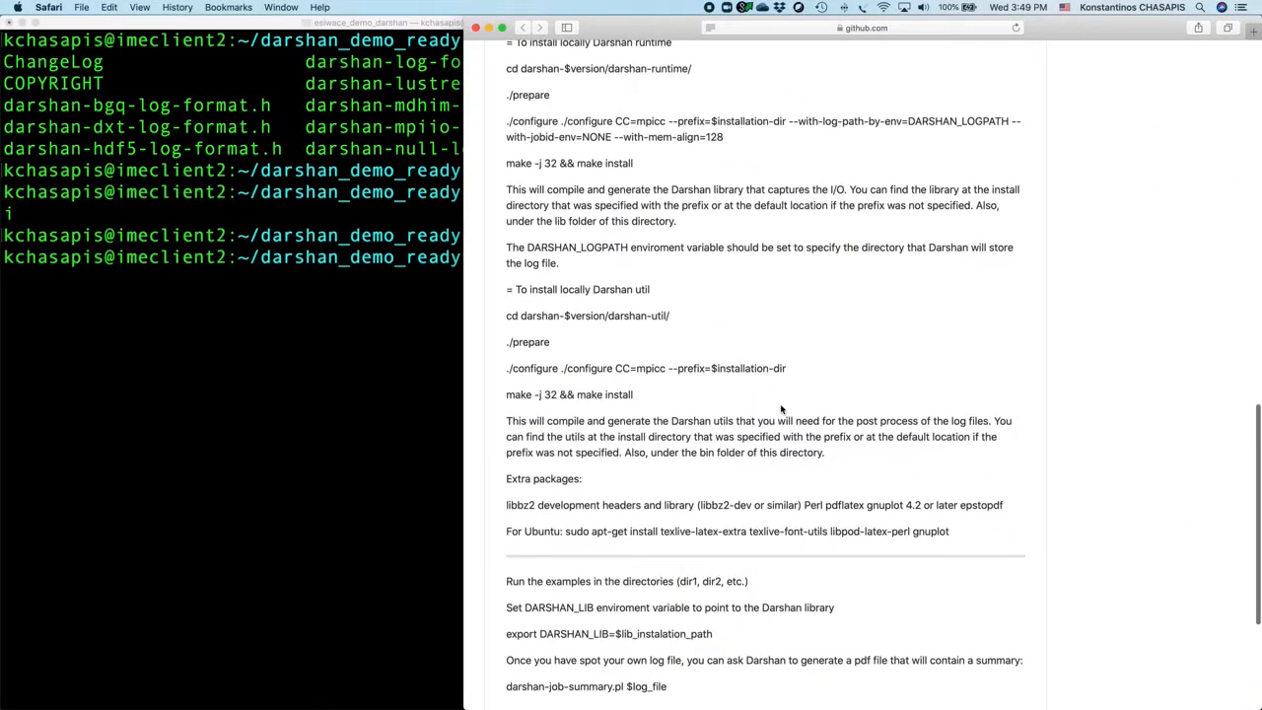
scroll(down, 3)
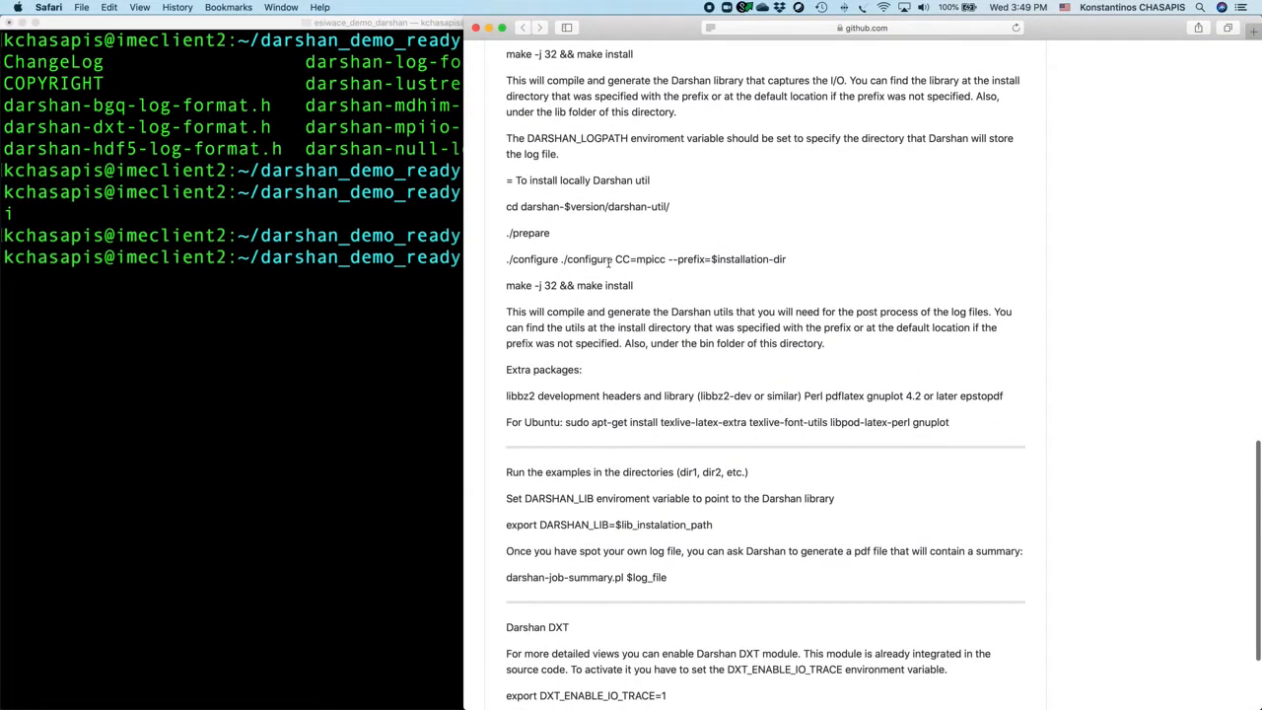
Copy the README's ./configure CC=mpicc command with DARSHAN_LOGPATH for the runtime.
scroll(up, 3)
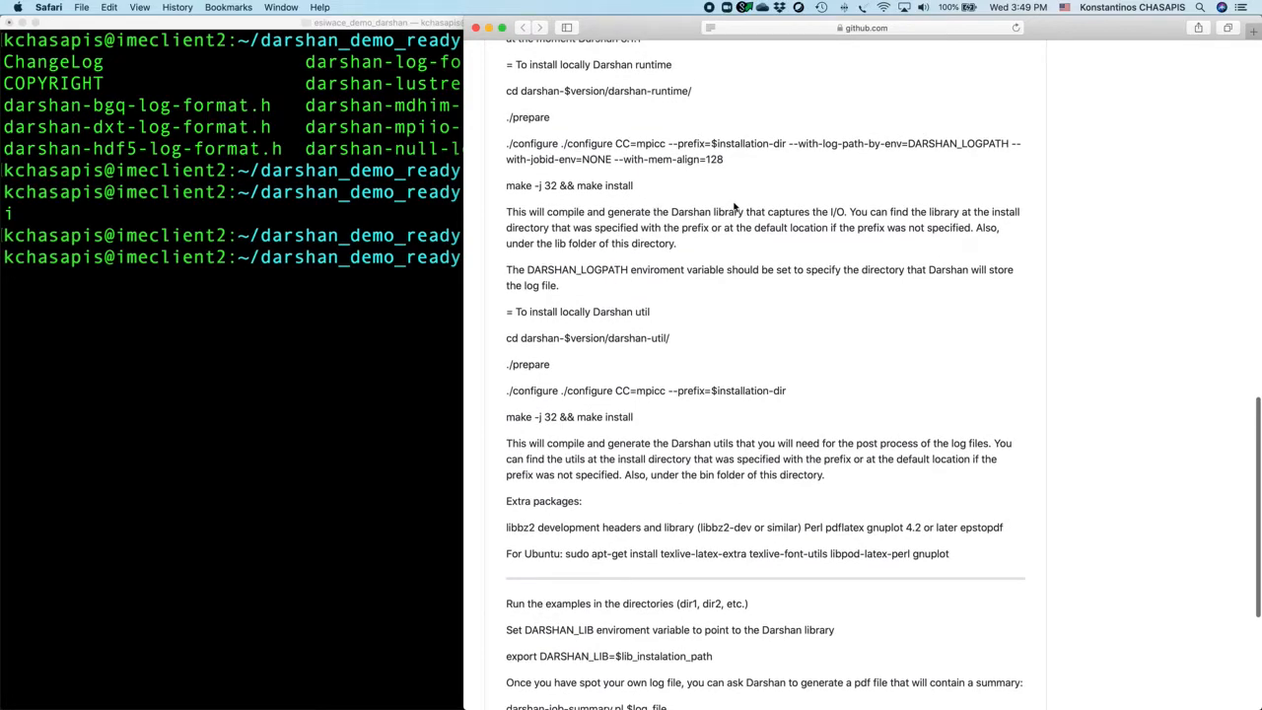
double_click(528, 116)
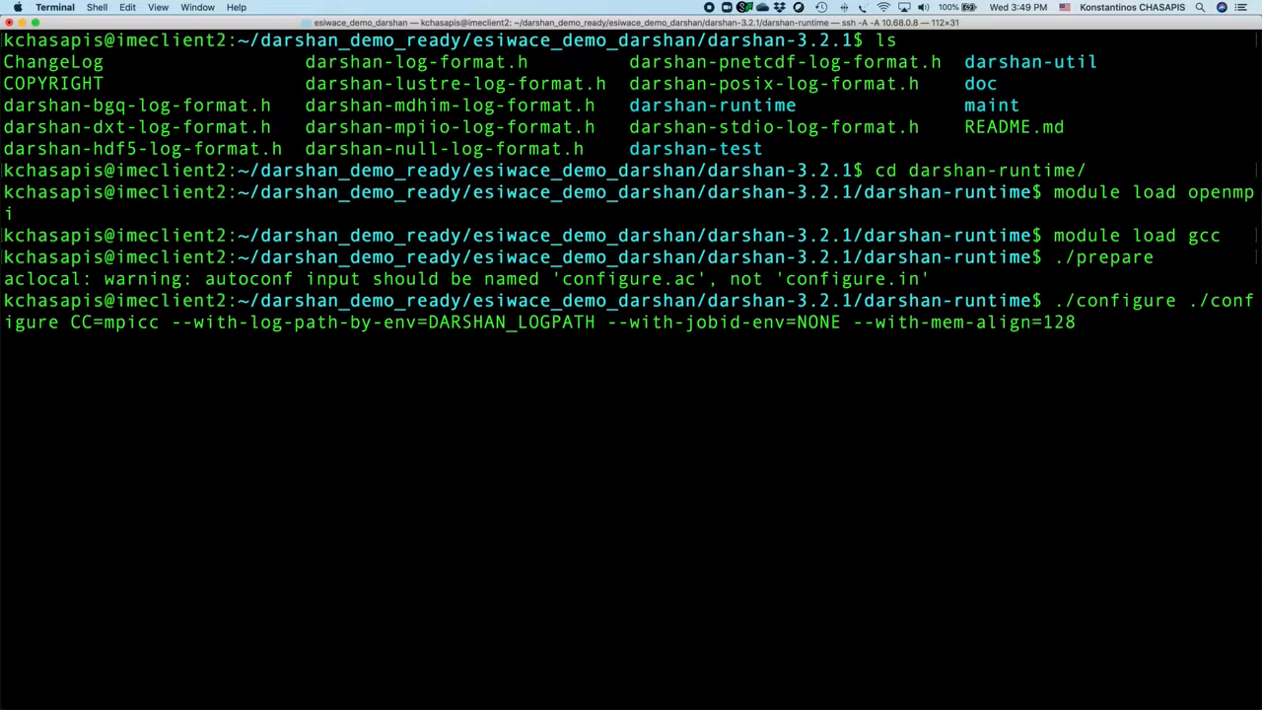
mouse_move(306, 323)
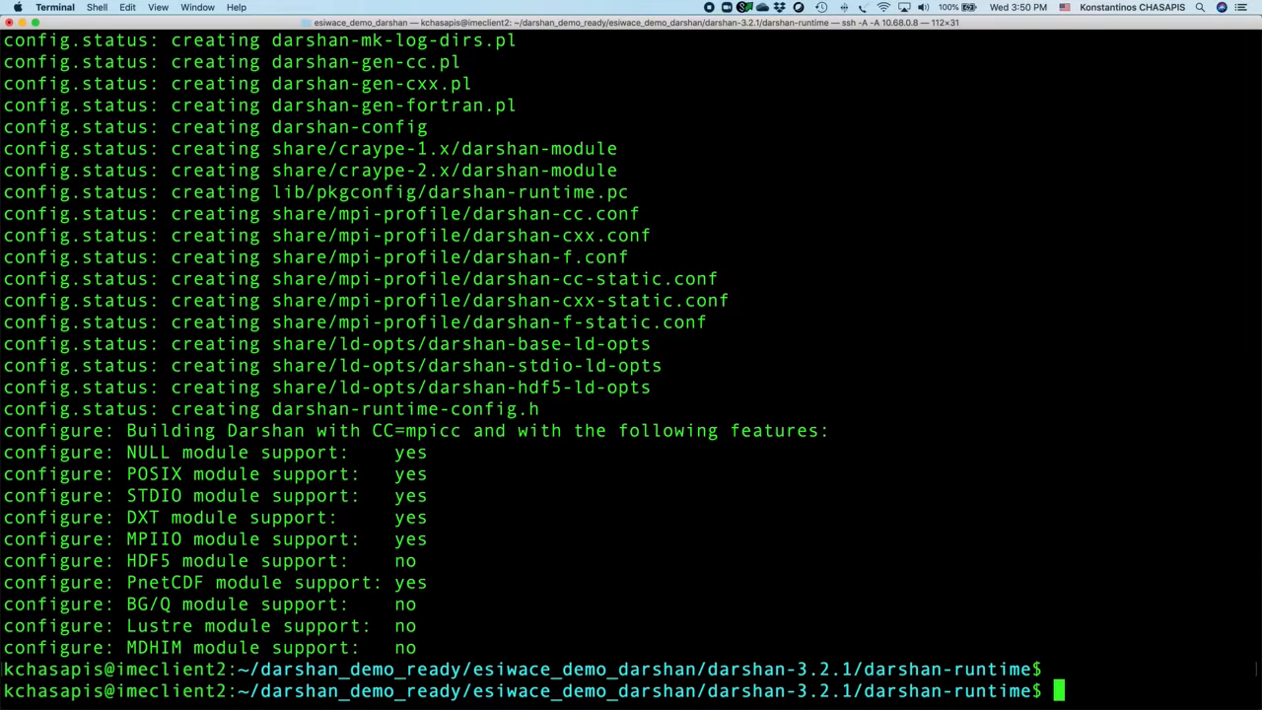
Build the Darshan runtime with make -j 32 and run make install.
text(make -j)
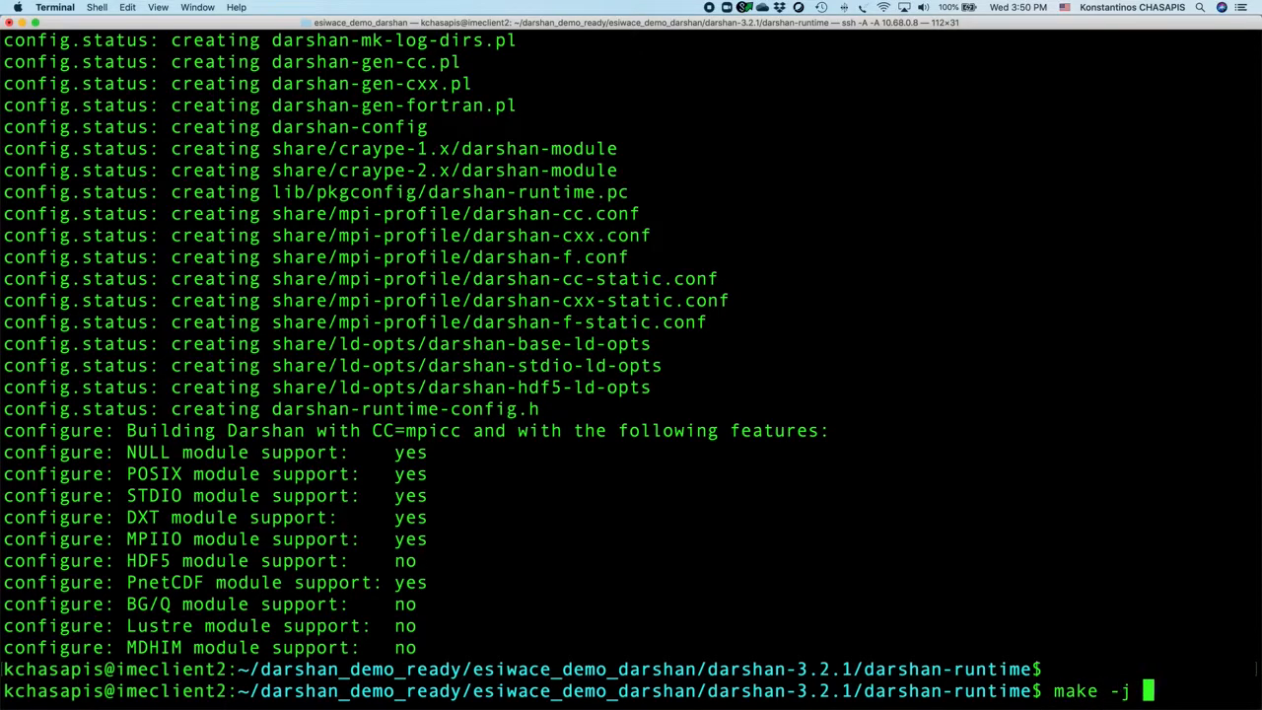
text(32)
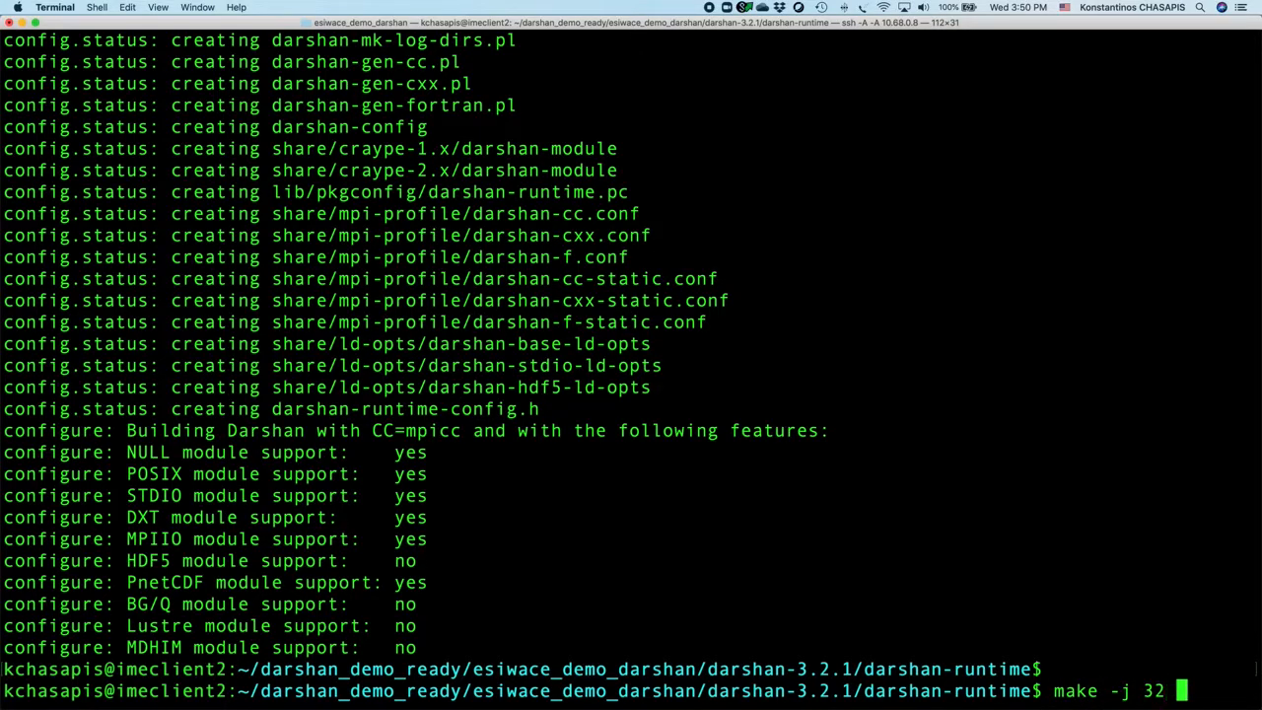
key(Return)
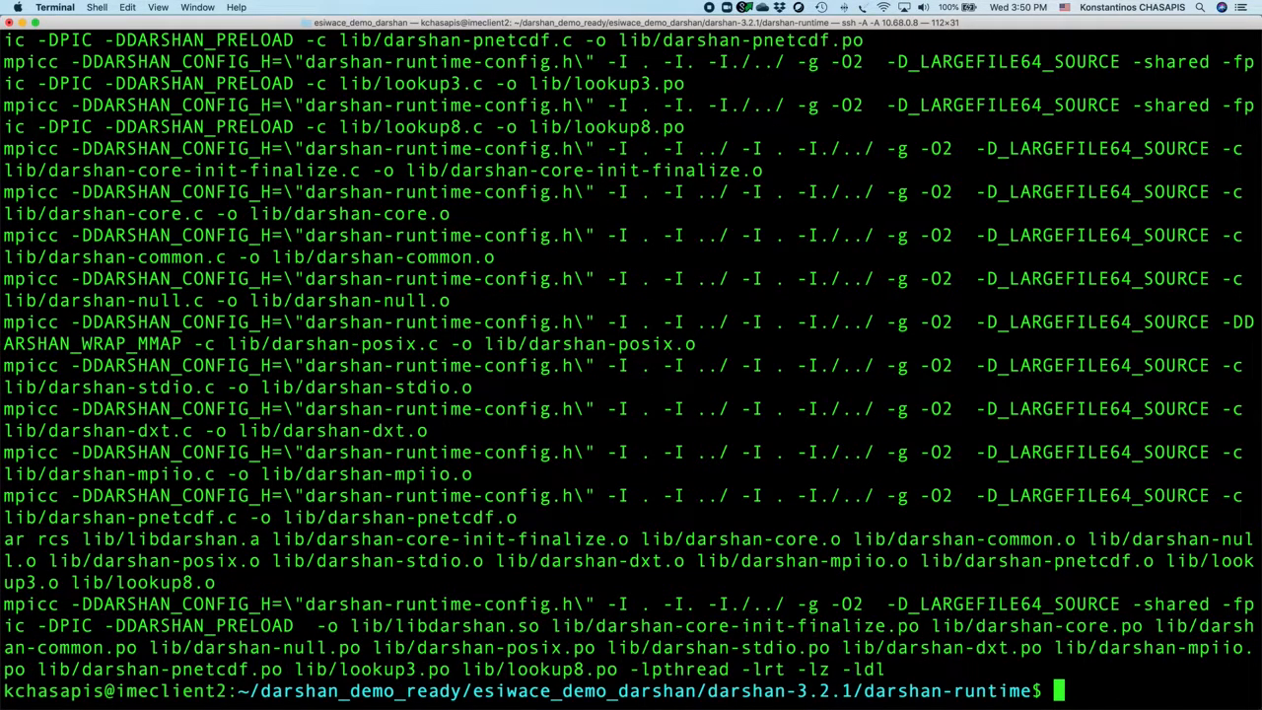
text(make -j 32)
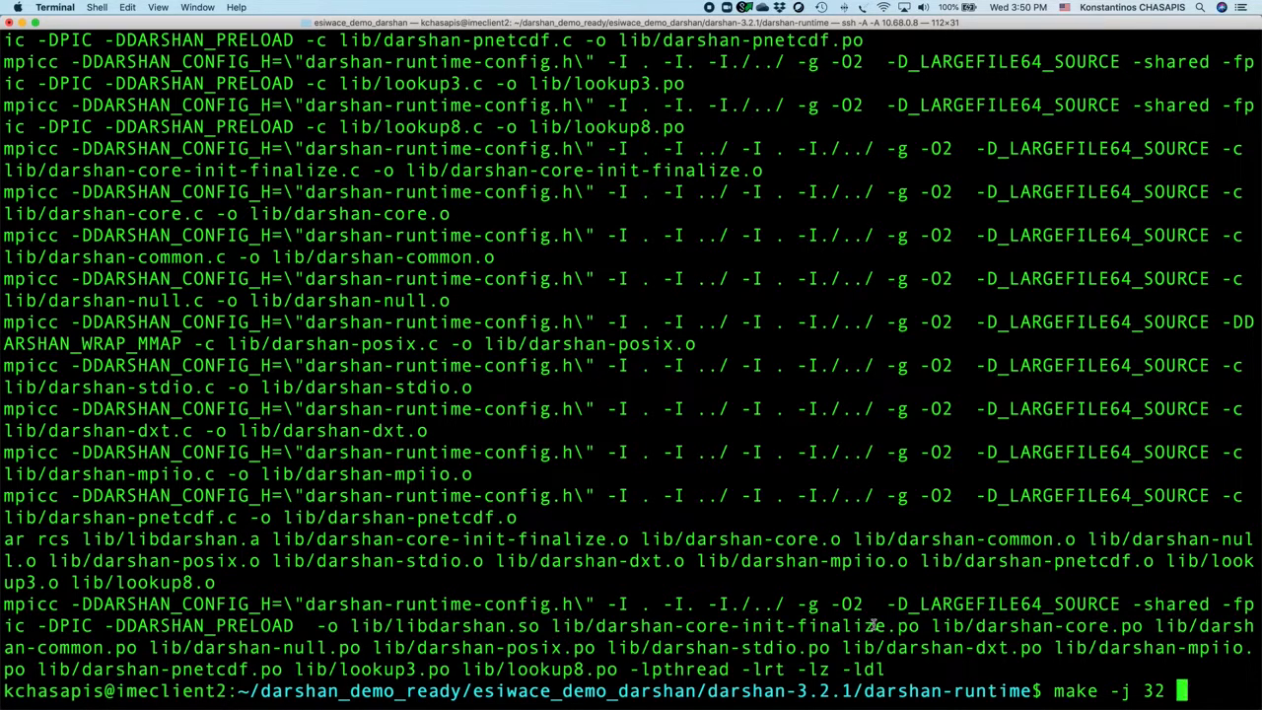
double_click(1144, 690)
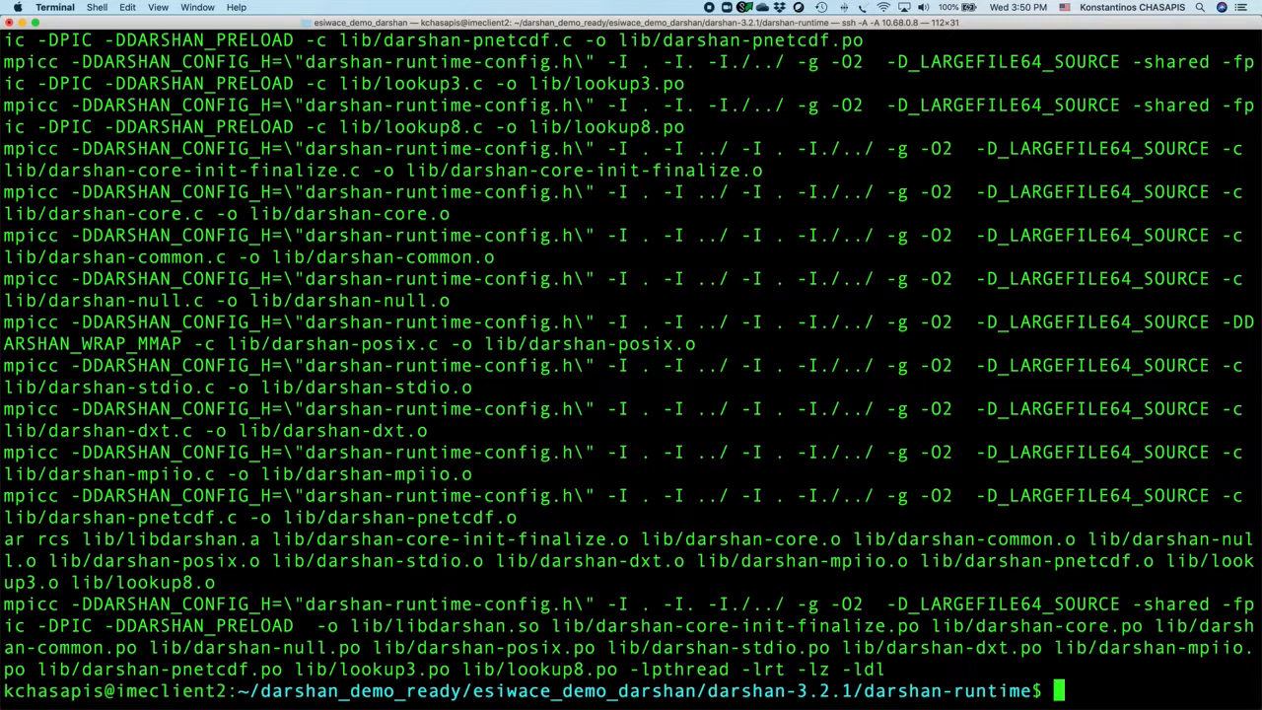
text(make install)
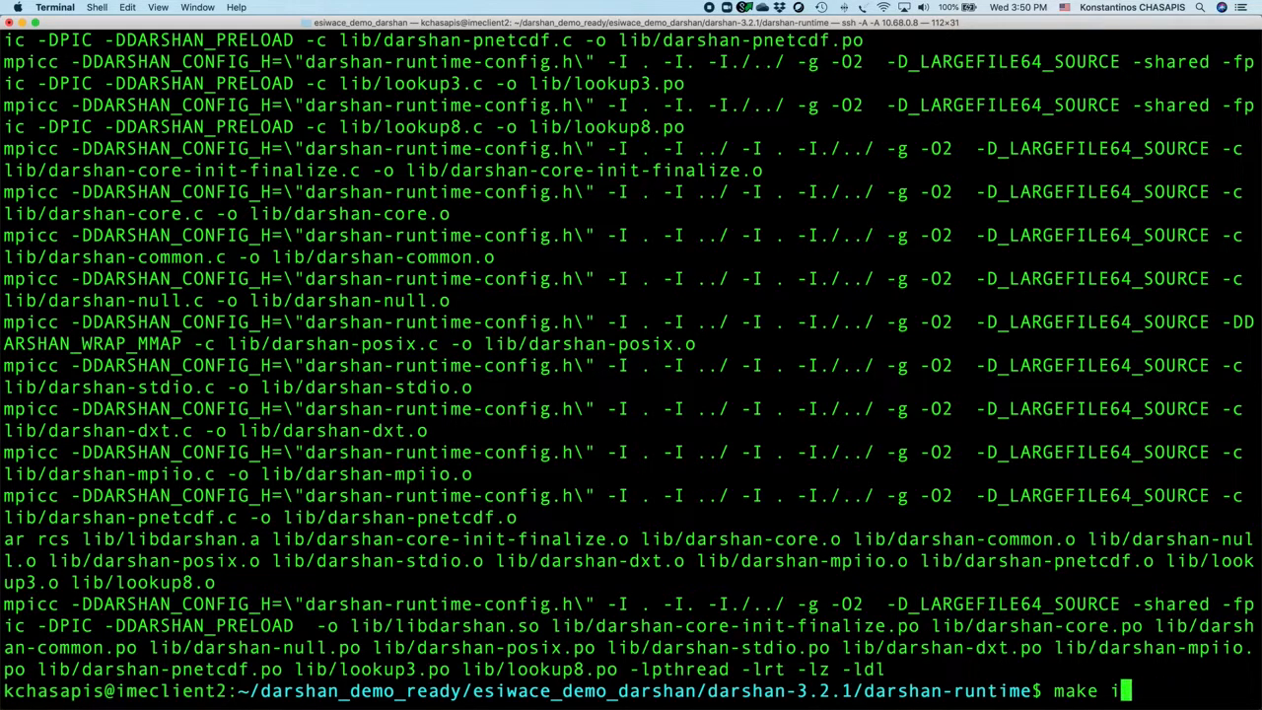
key(Return)
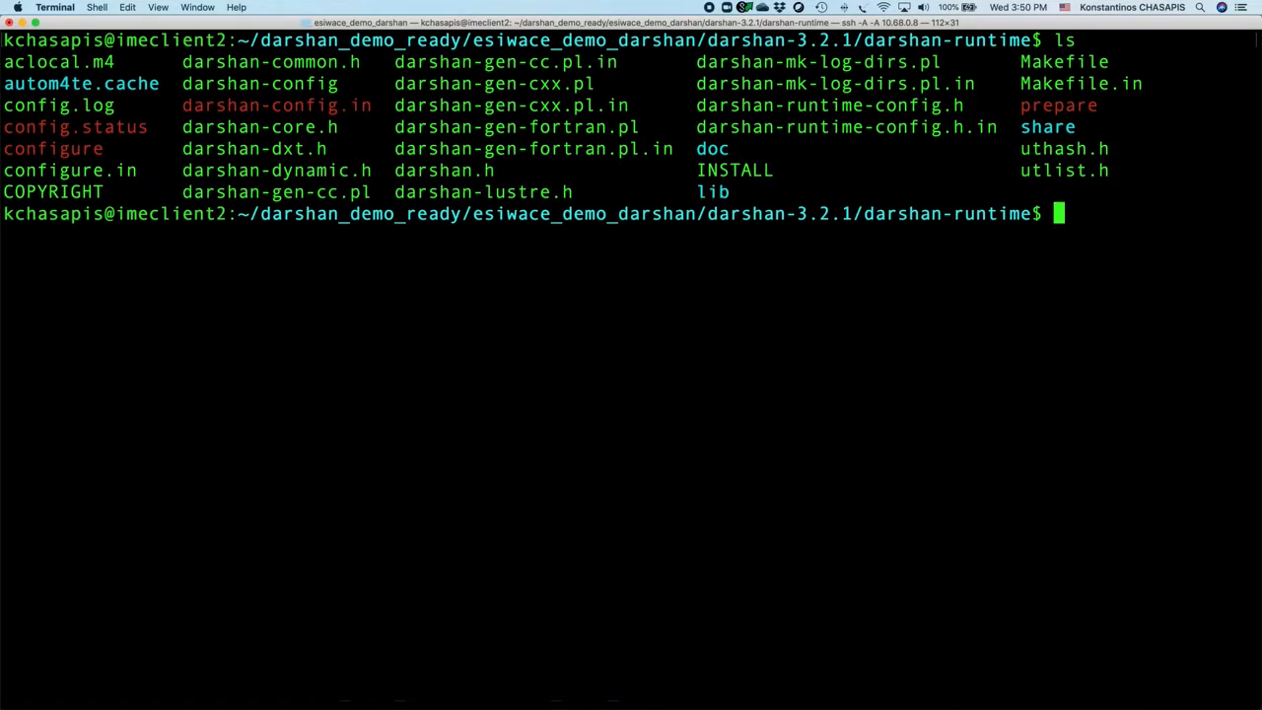
List lib/ to confirm libdarshan.so and libdarshan.a were built.
text(ls)
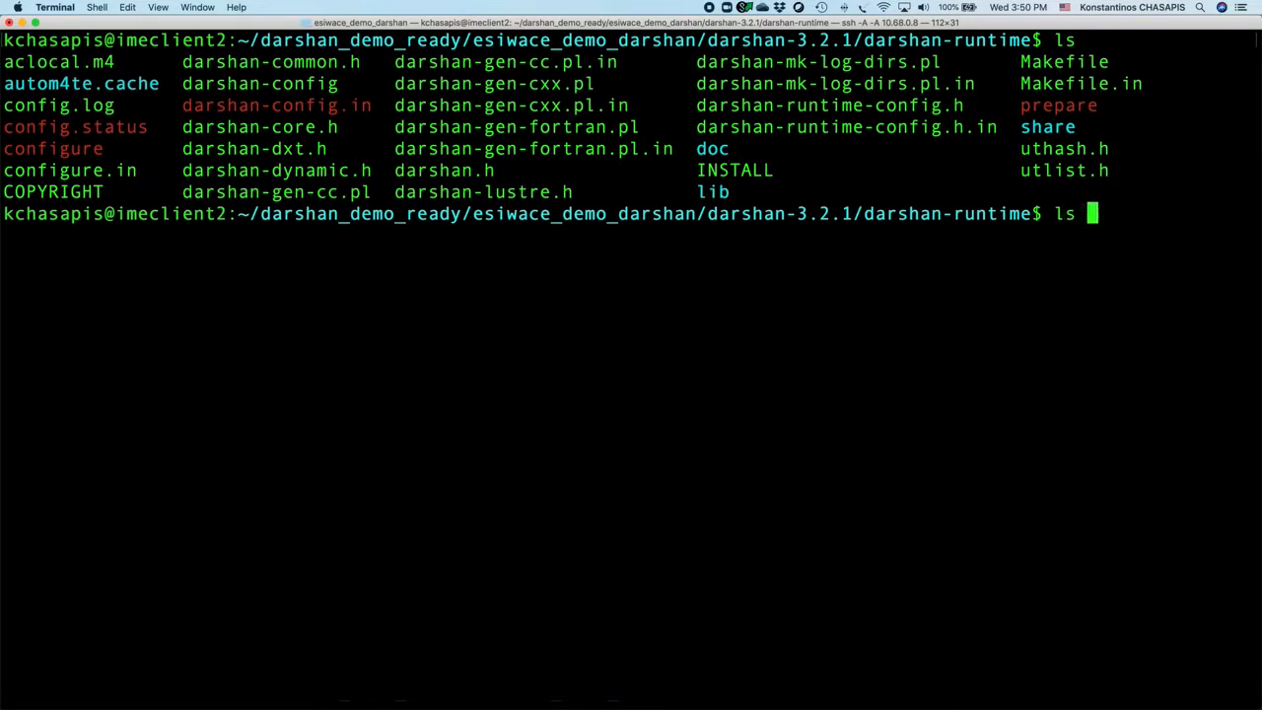
text(lib/)
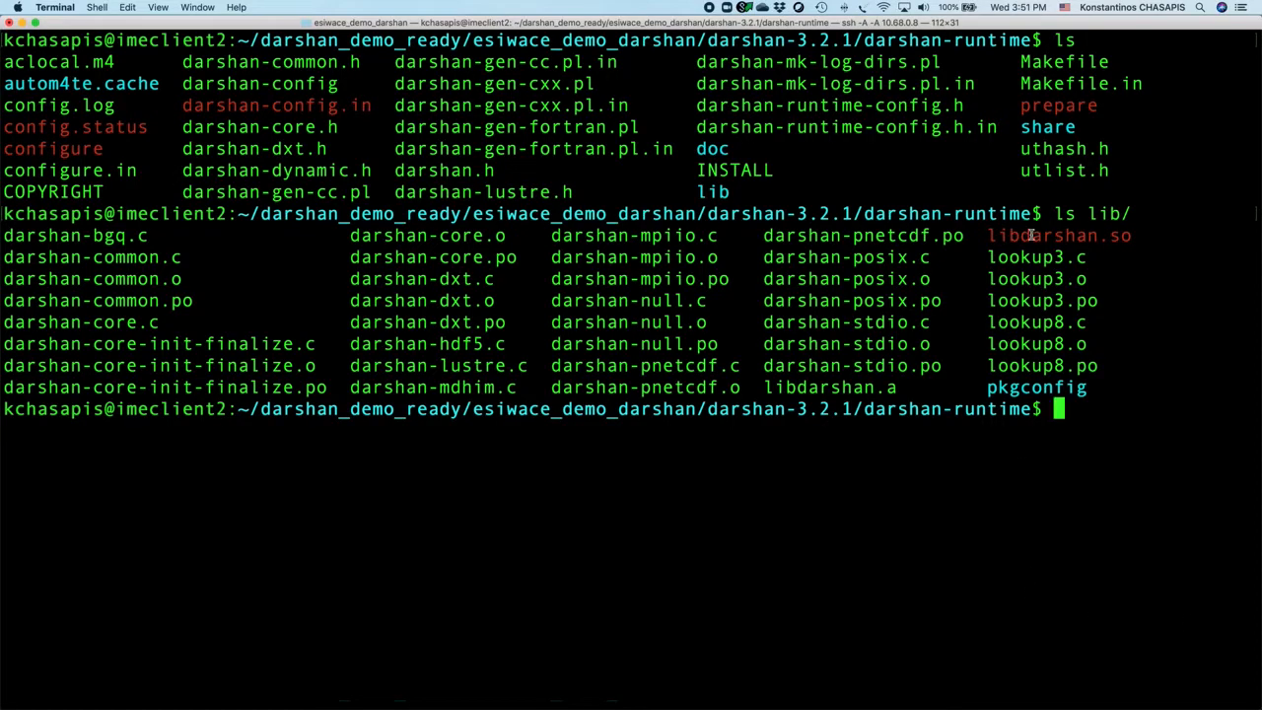
double_click(1059, 235)
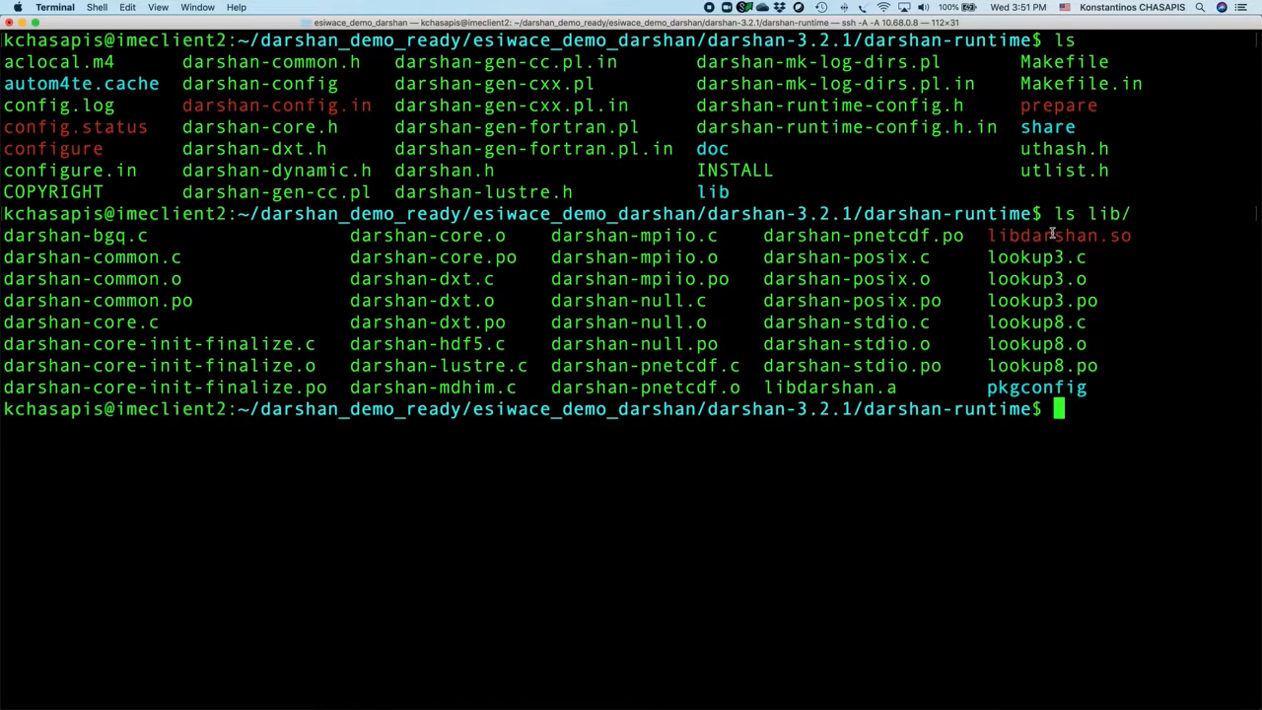
double_click(1057, 234)
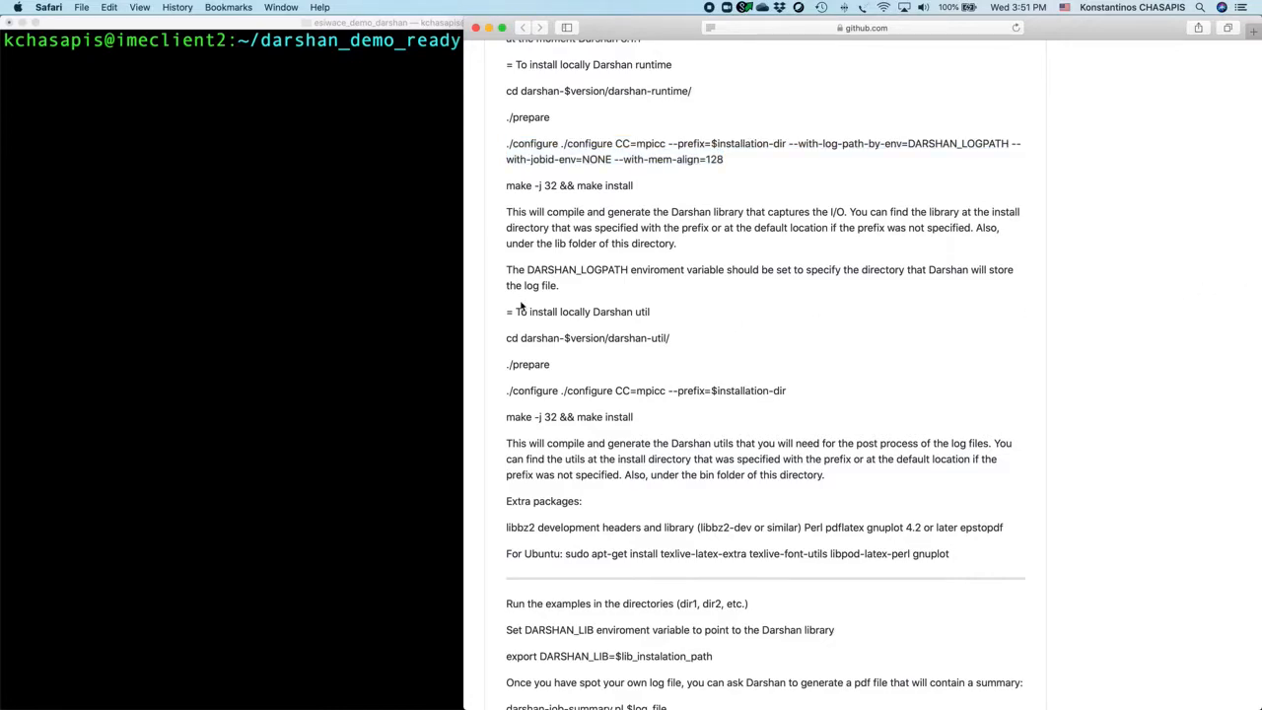
mouse_move(686, 244)
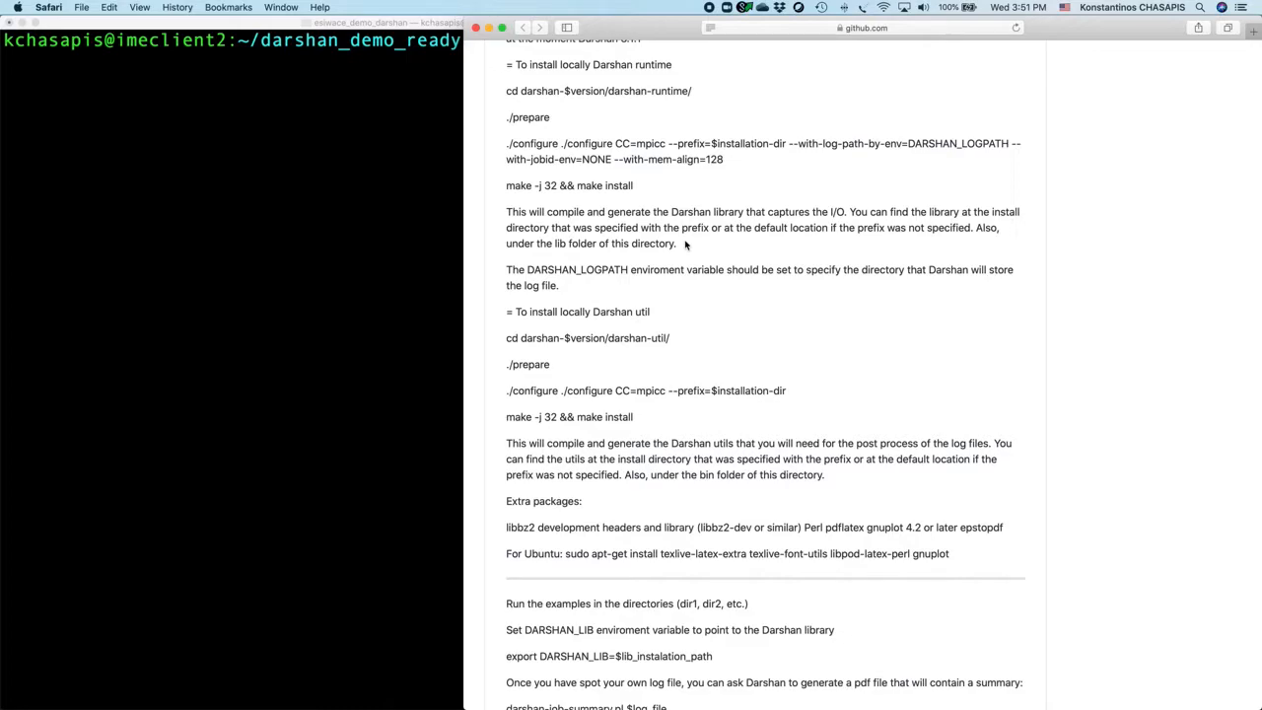
mouse_move(536, 311)
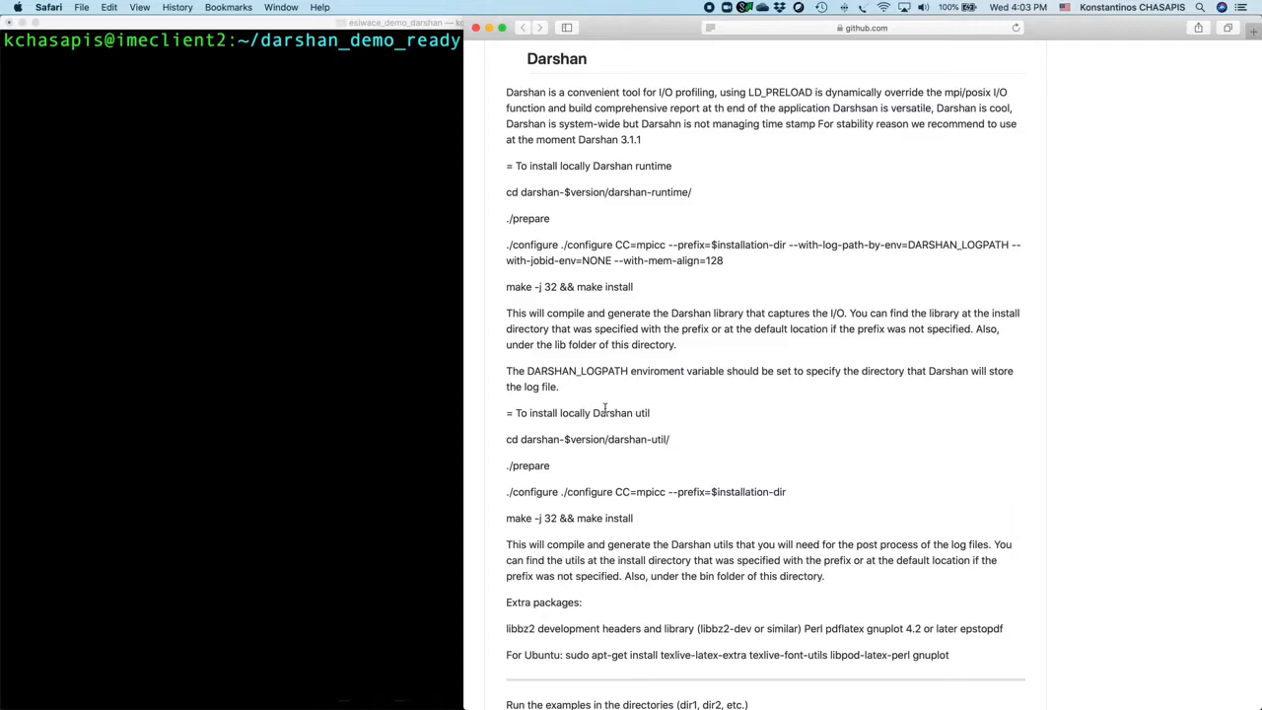
mouse_move(451, 362)
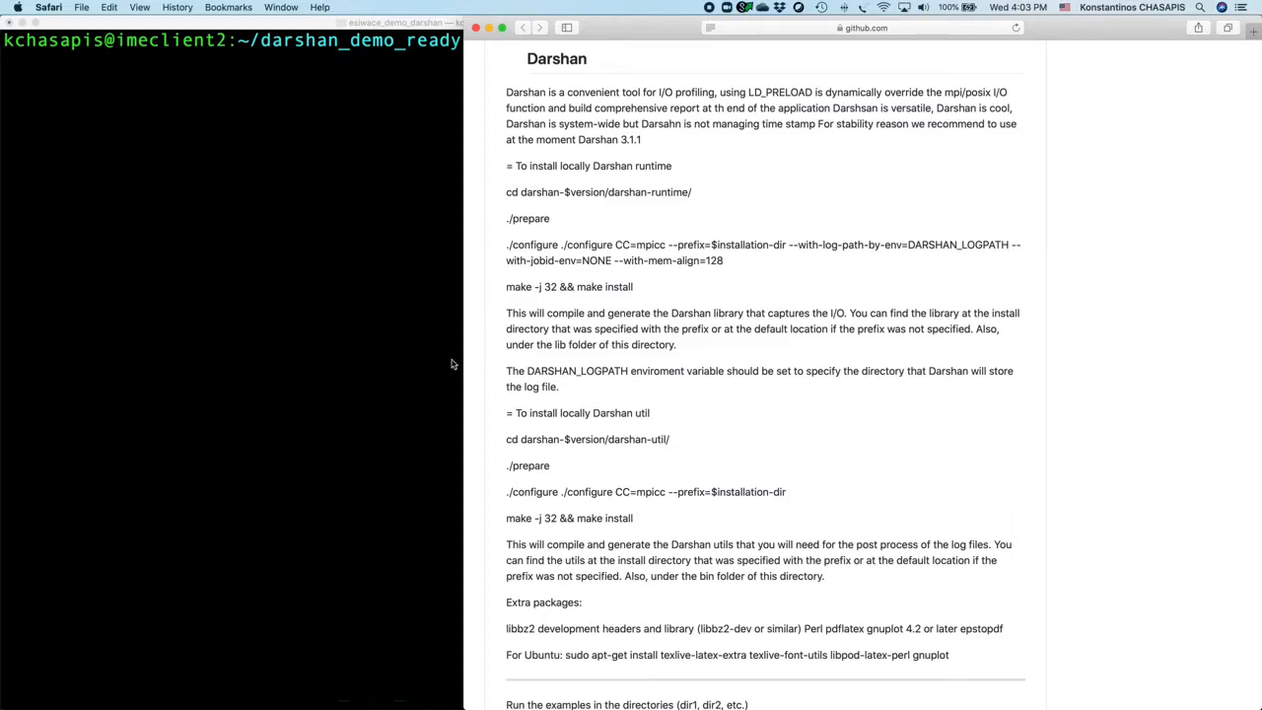
scroll(down, 3)
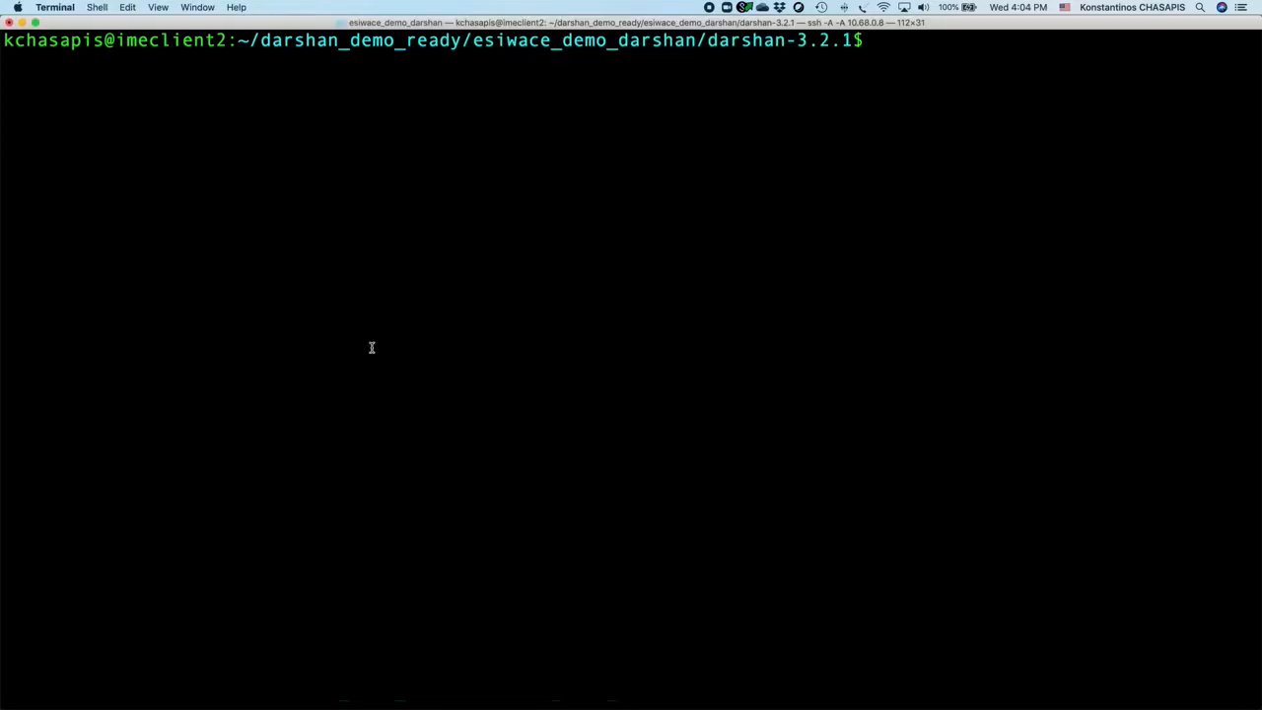
mouse_move(769, 350)
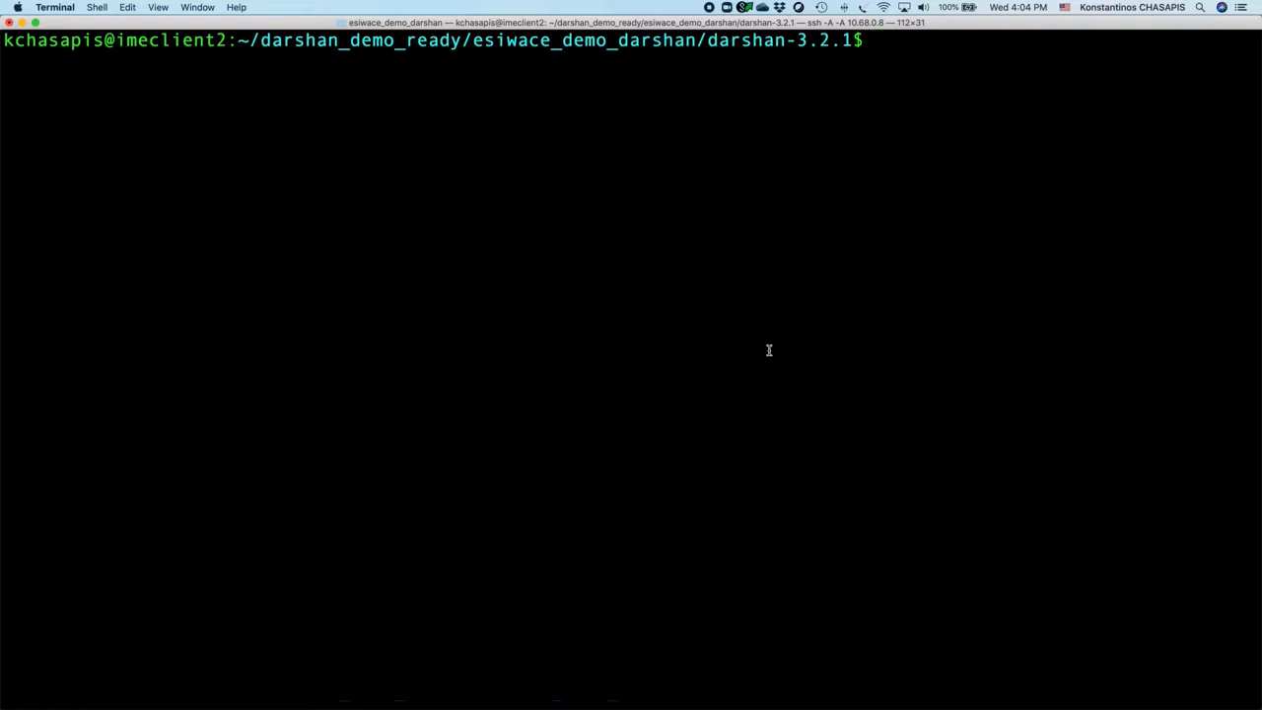
Enter darshan-util and run ./configure --prefix=`pwd` to generate its Makefile.
text(cd darshan-util/)
text(./prepare)
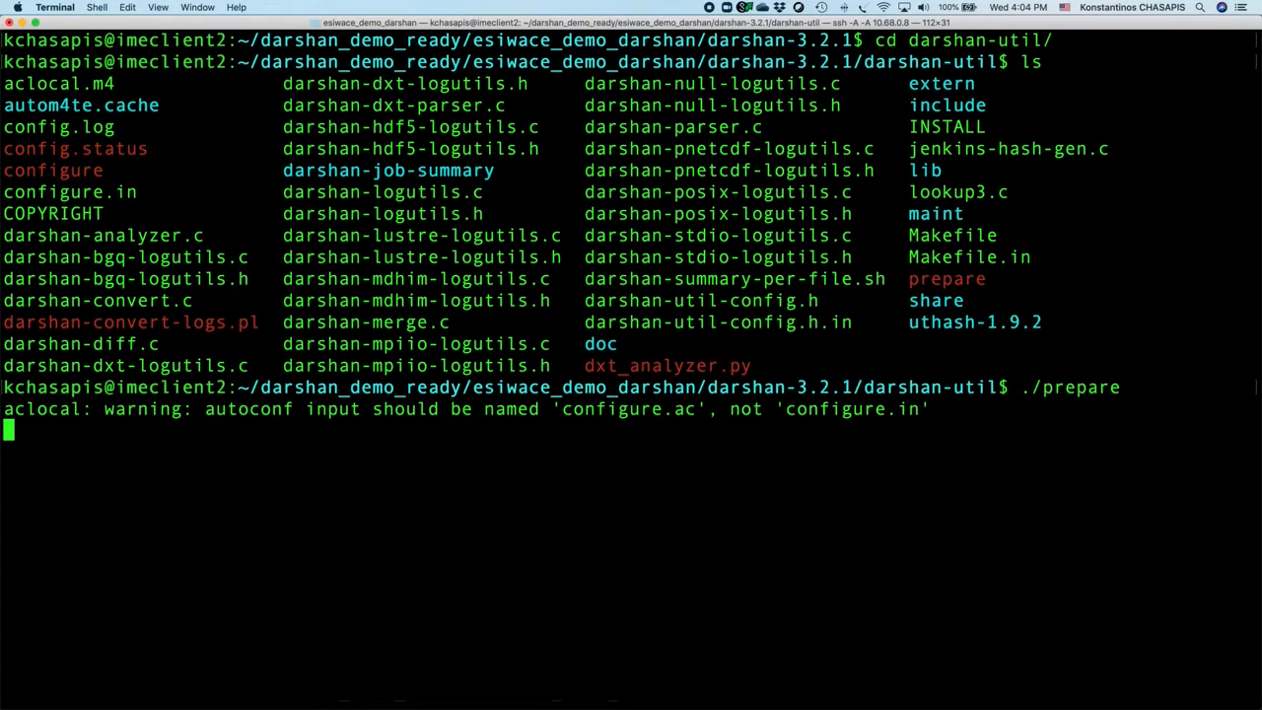
text(./cin)
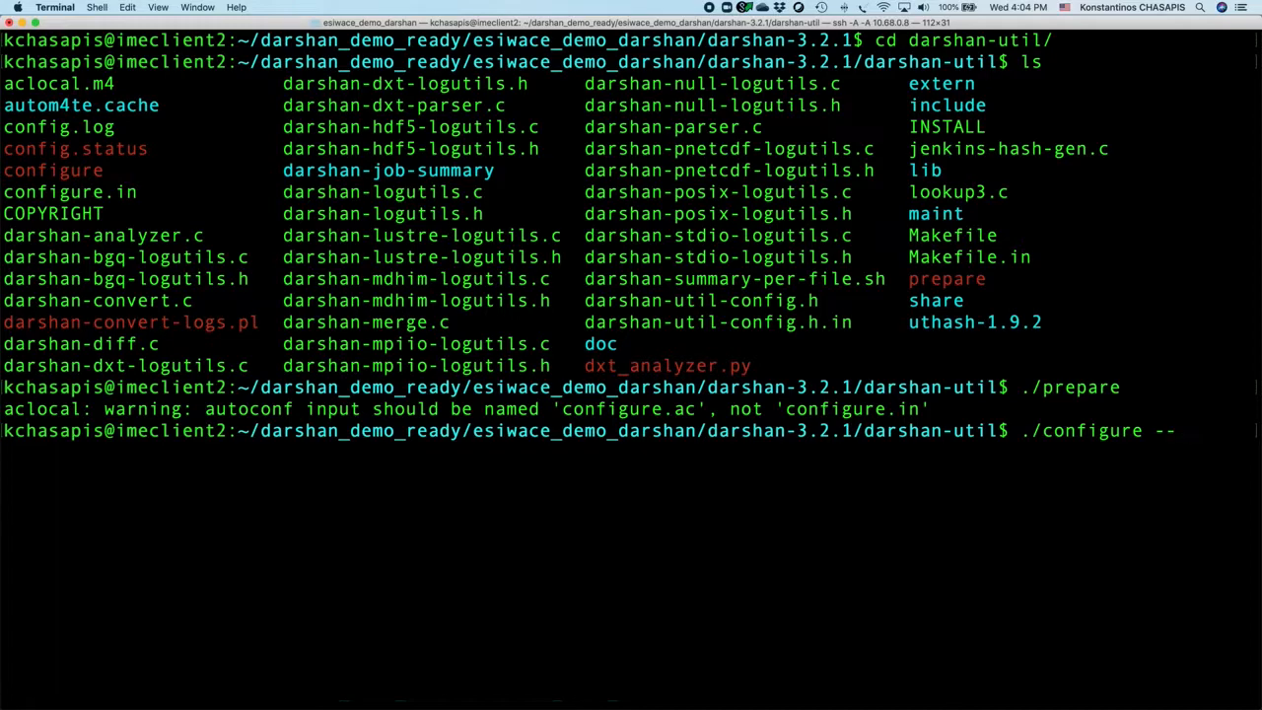
text(prefix=)
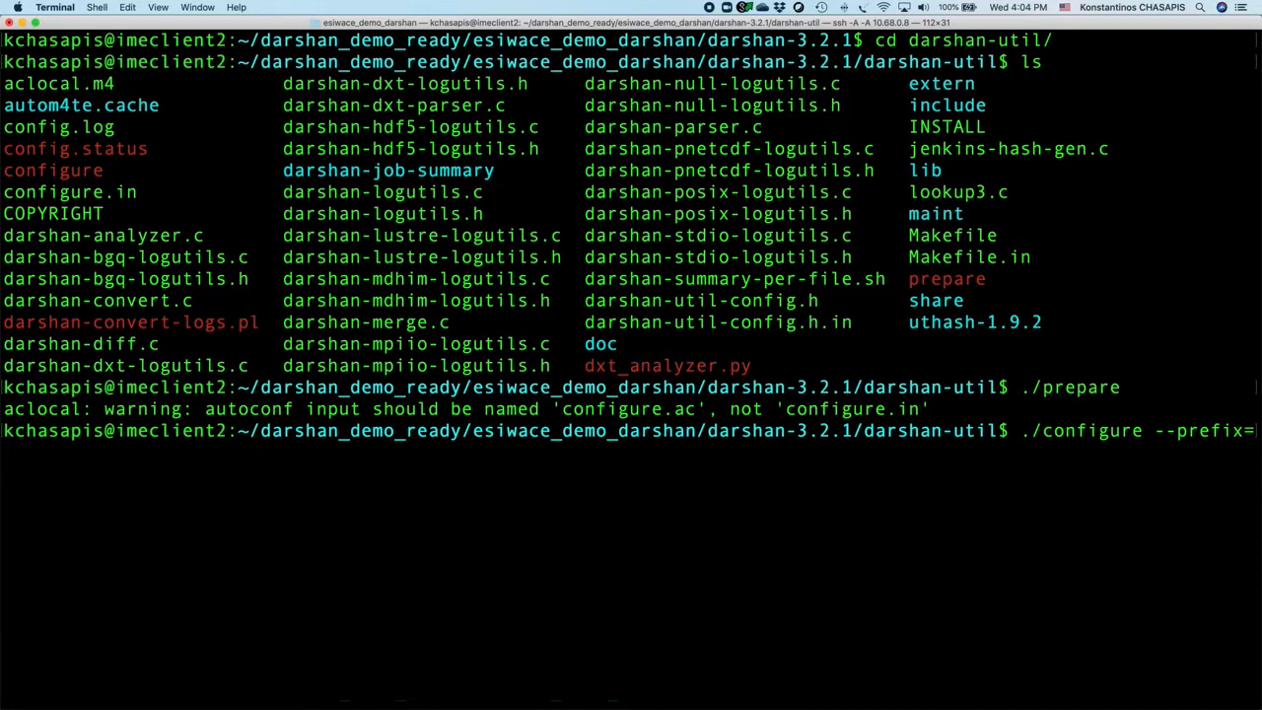
text(`pwd`)
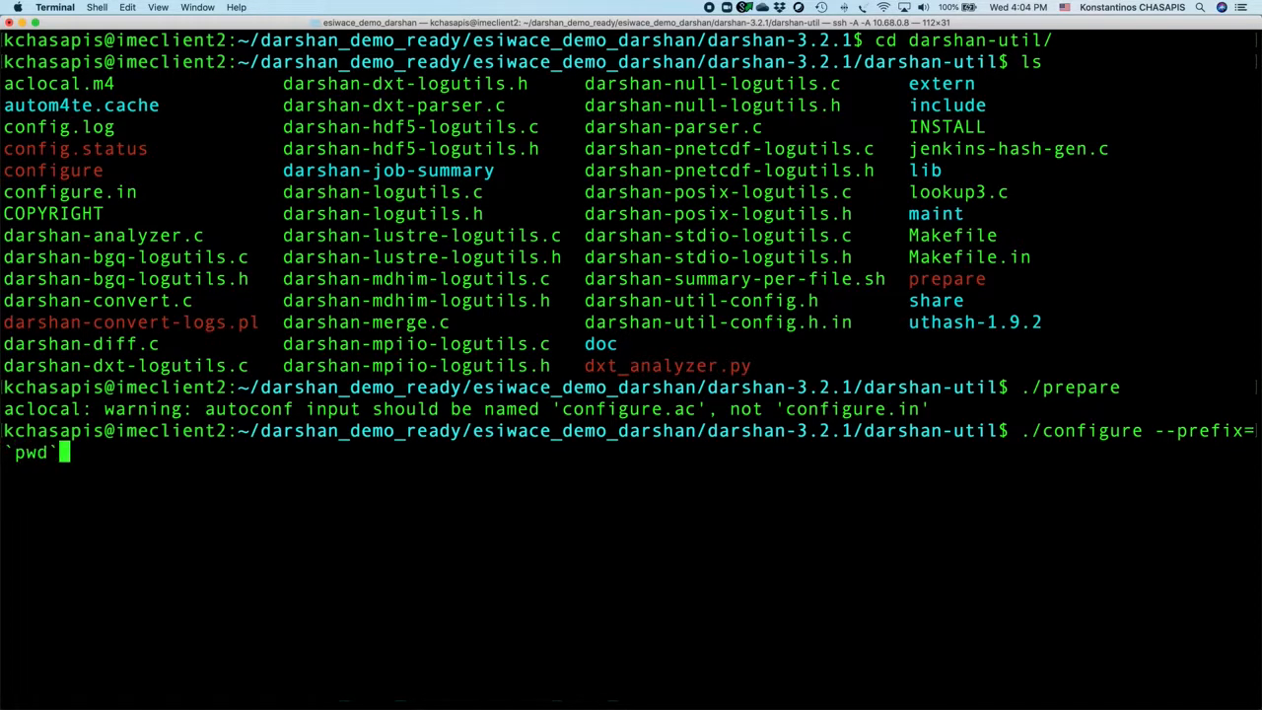
key(Return)
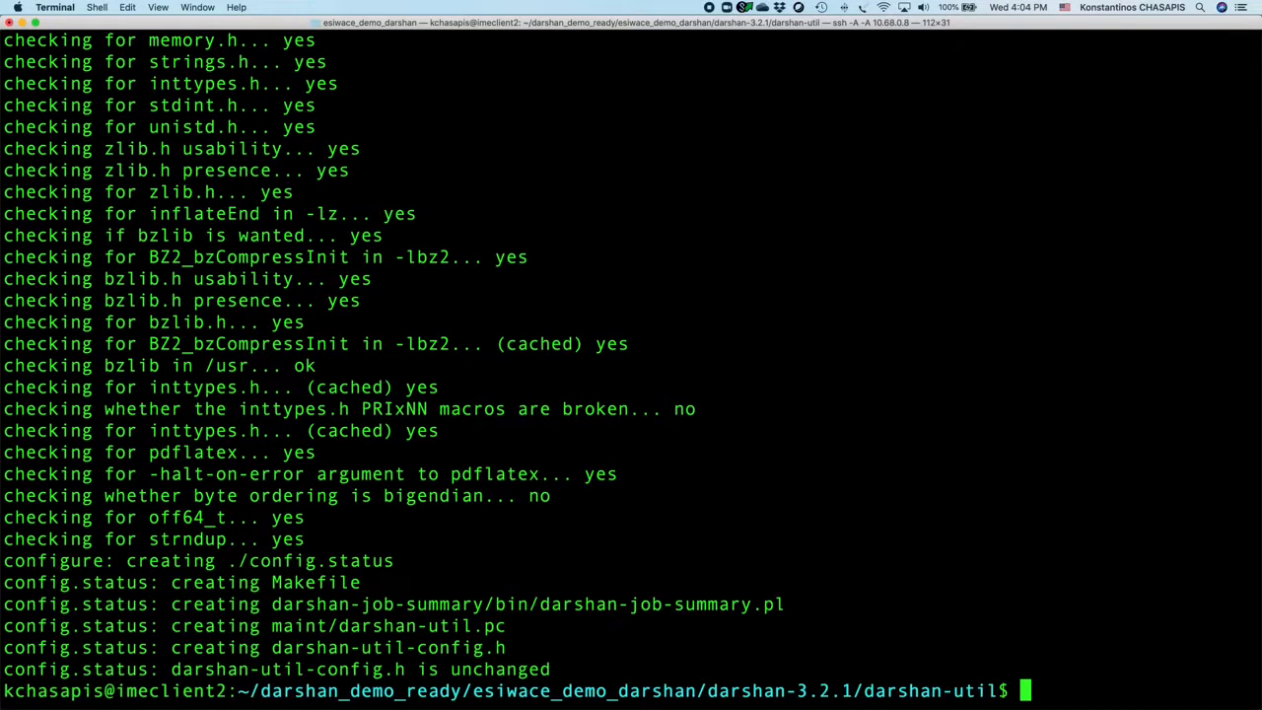
Build darshan-util with make -j 32 && make install, then list bin/ showing darshan-parser and the other tools.
text(make -j 32)
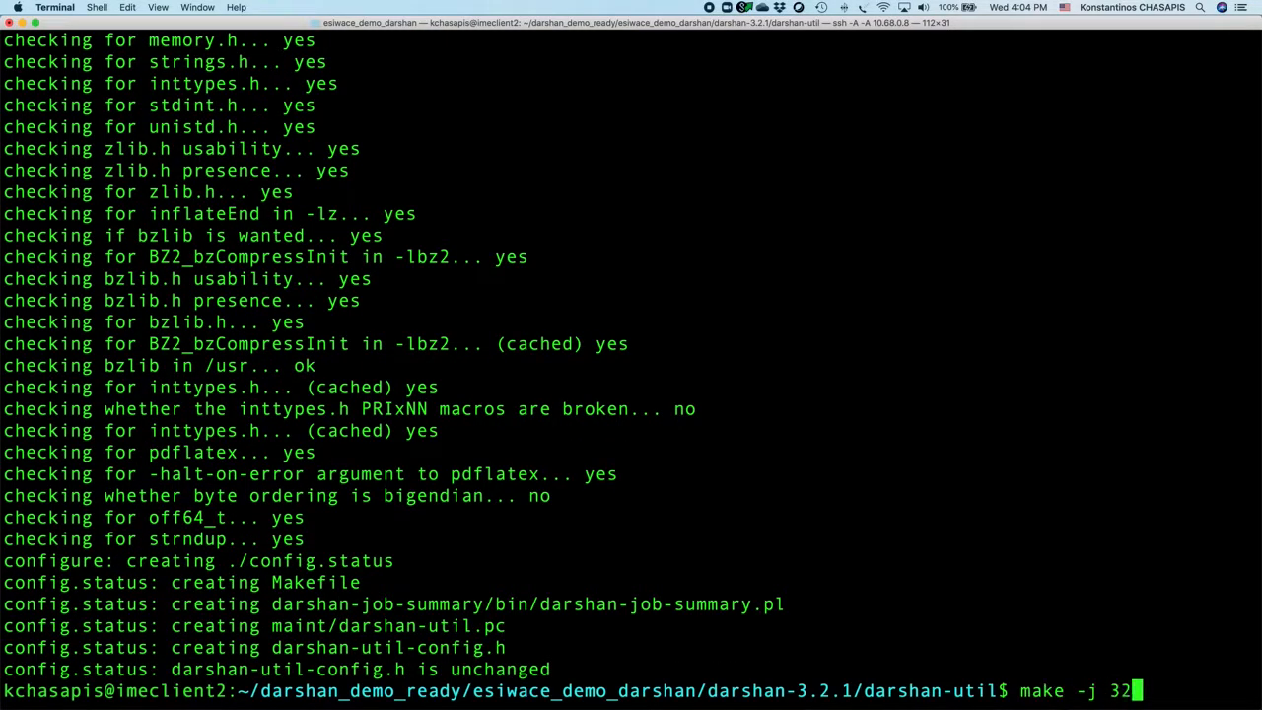
text(&&)
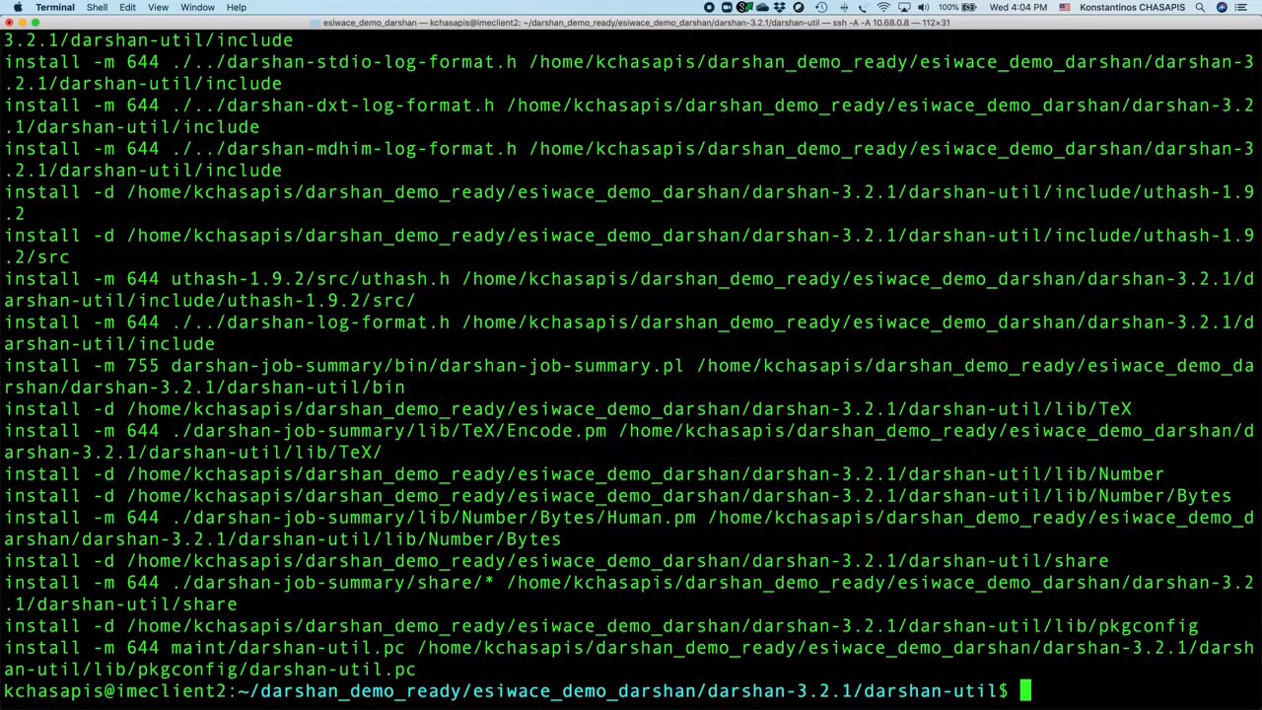
text(ls)
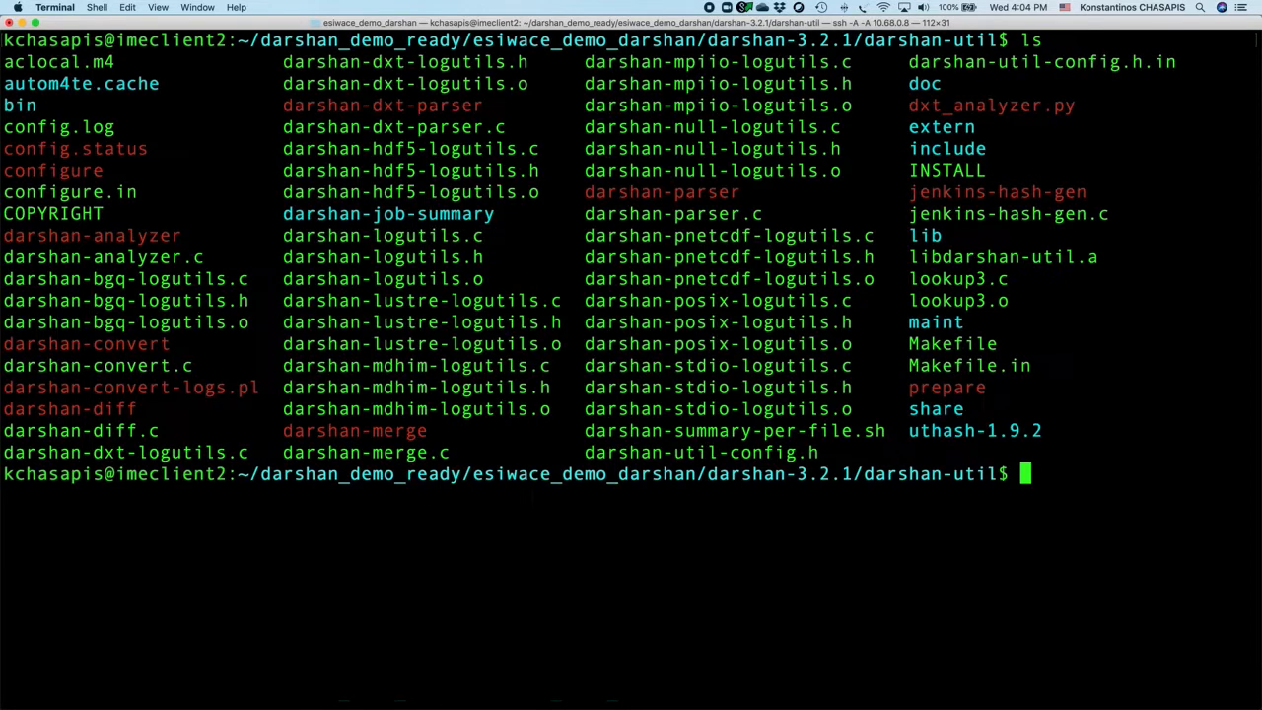
text(ls bin/)
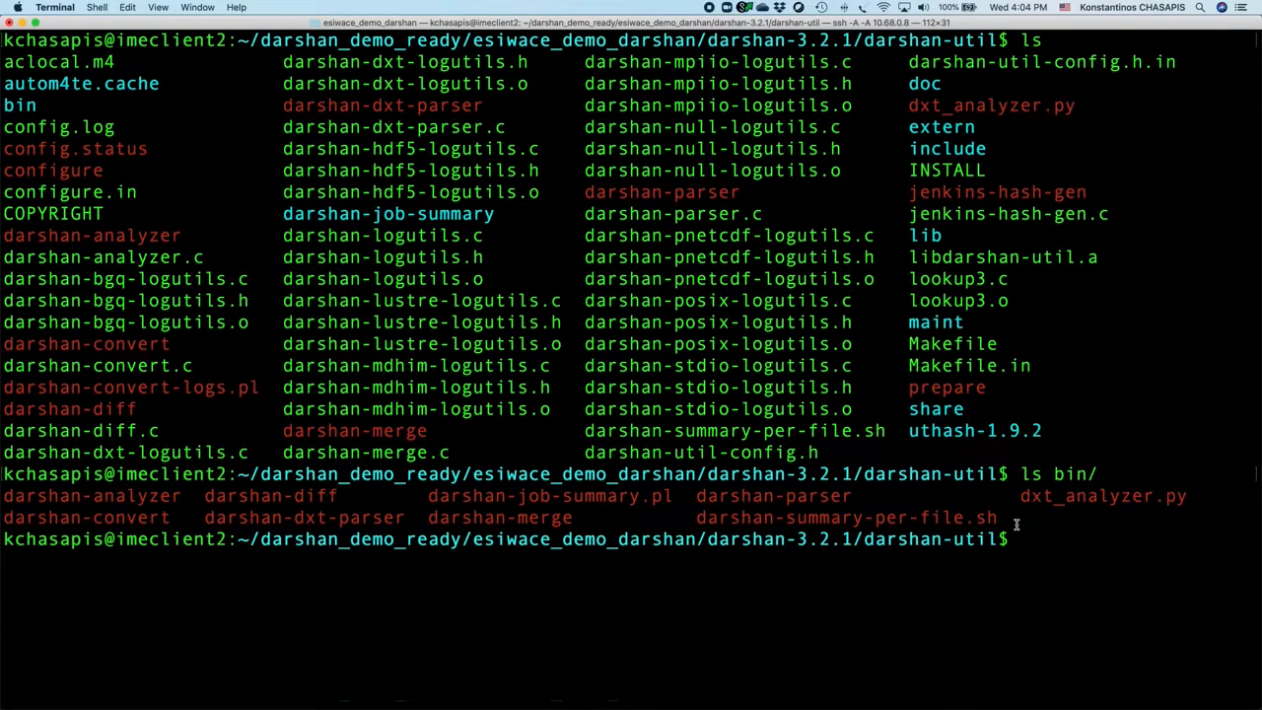
drag(4, 495, 995, 517)
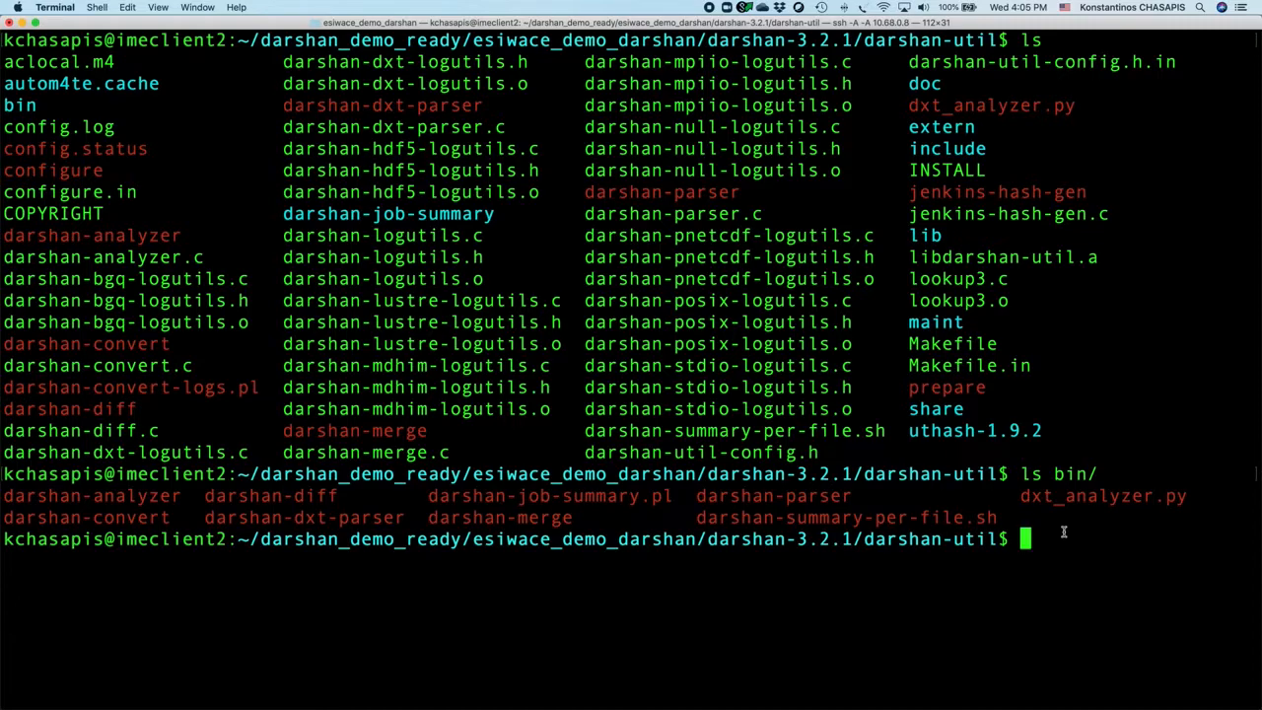
Clear the terminal and select the Ubuntu sudo apt-get install line for texlive and gnuplot in the README.
text(clear)
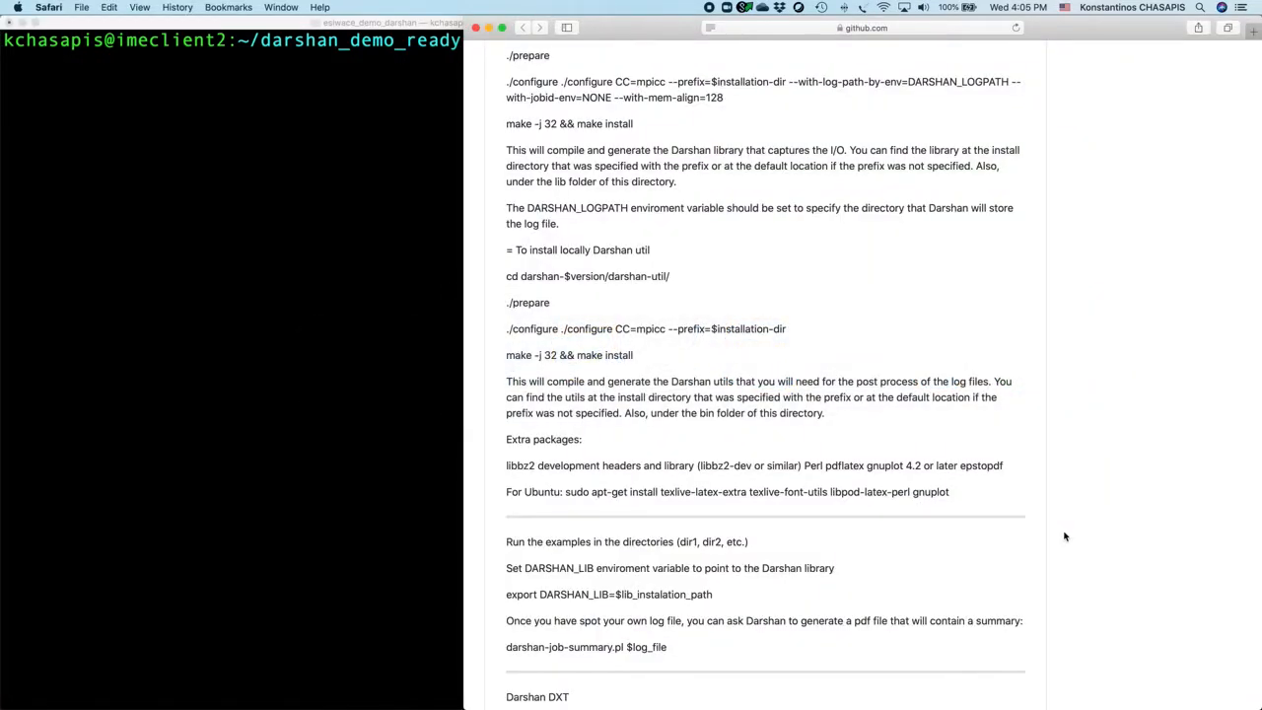
scroll(down, 3)
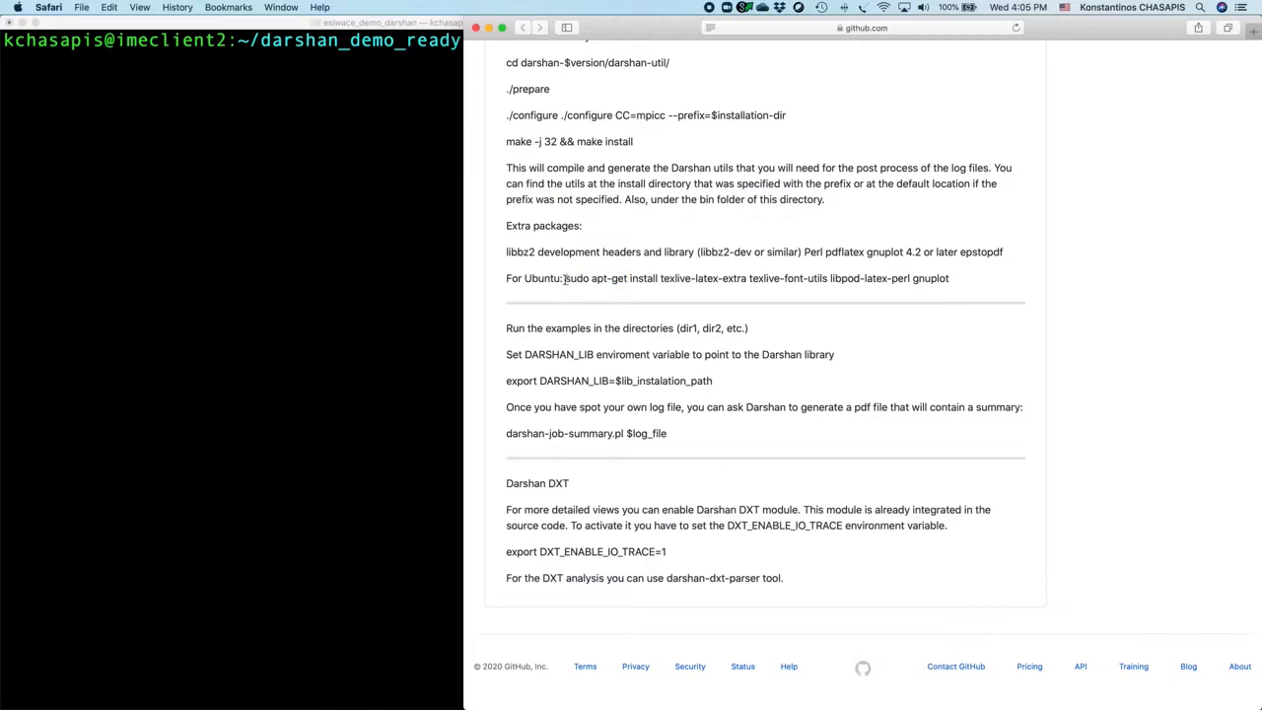
drag(564, 278, 950, 278)
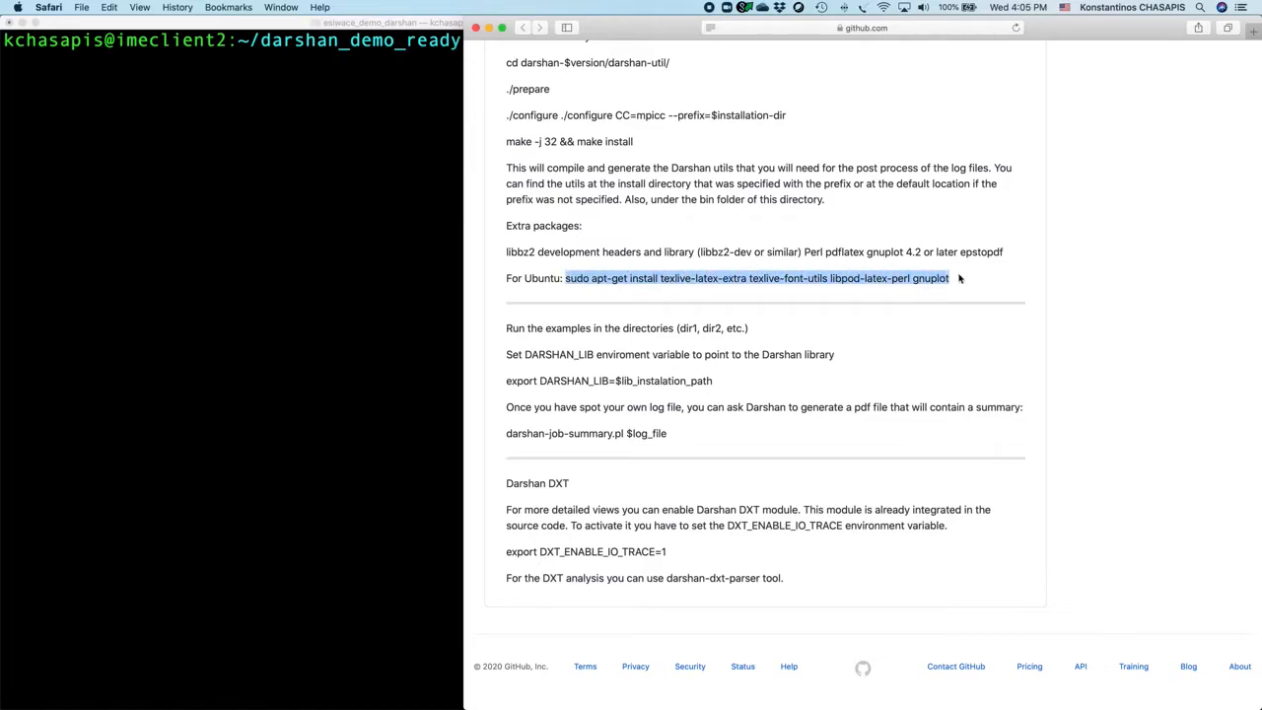